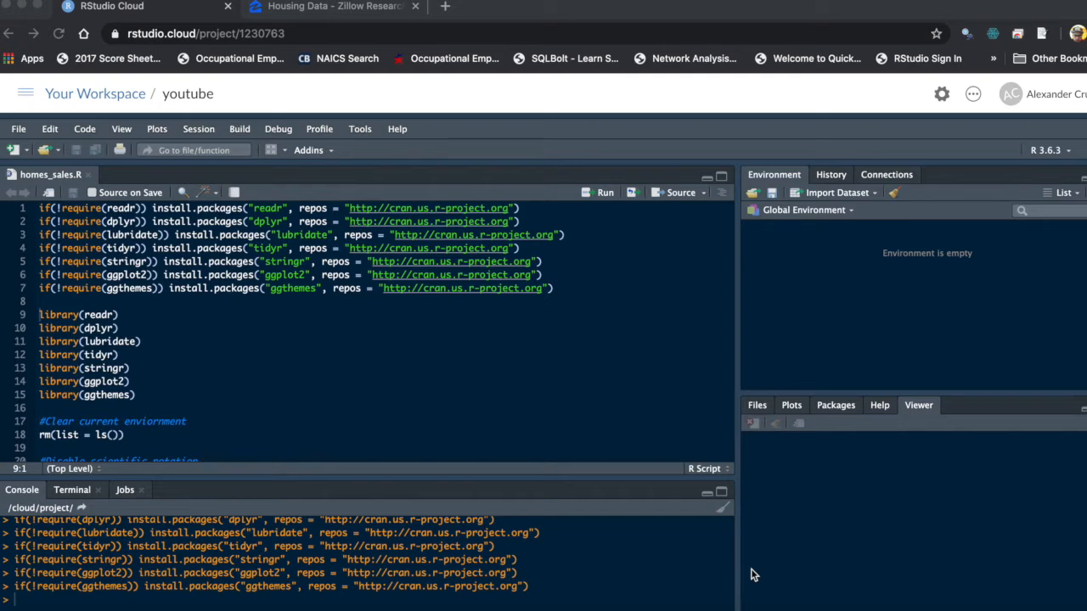
mouse_move(522, 339)
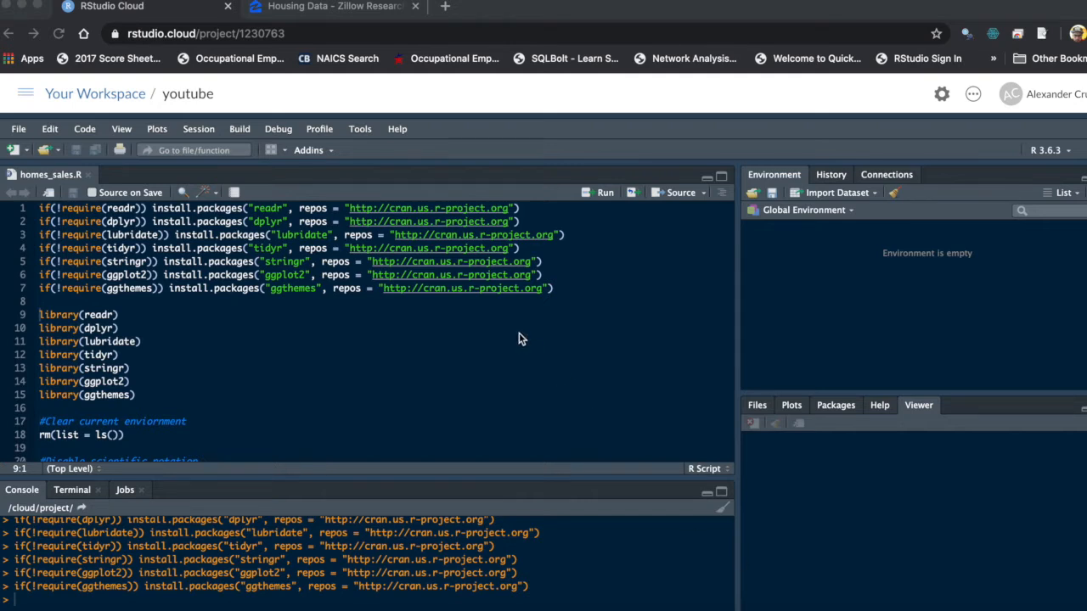
mouse_move(424, 331)
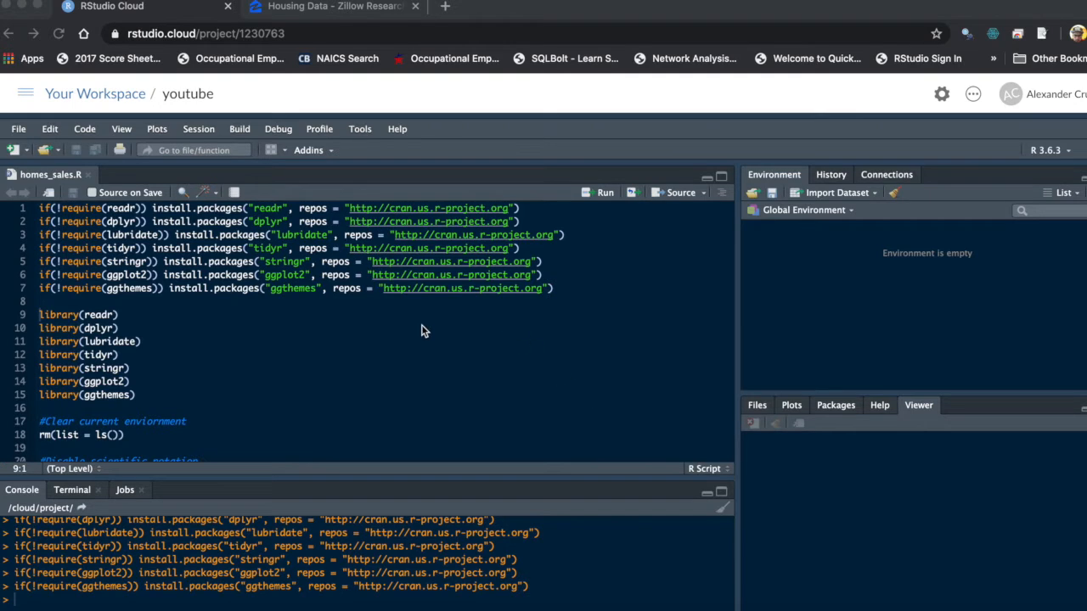
mouse_move(588, 299)
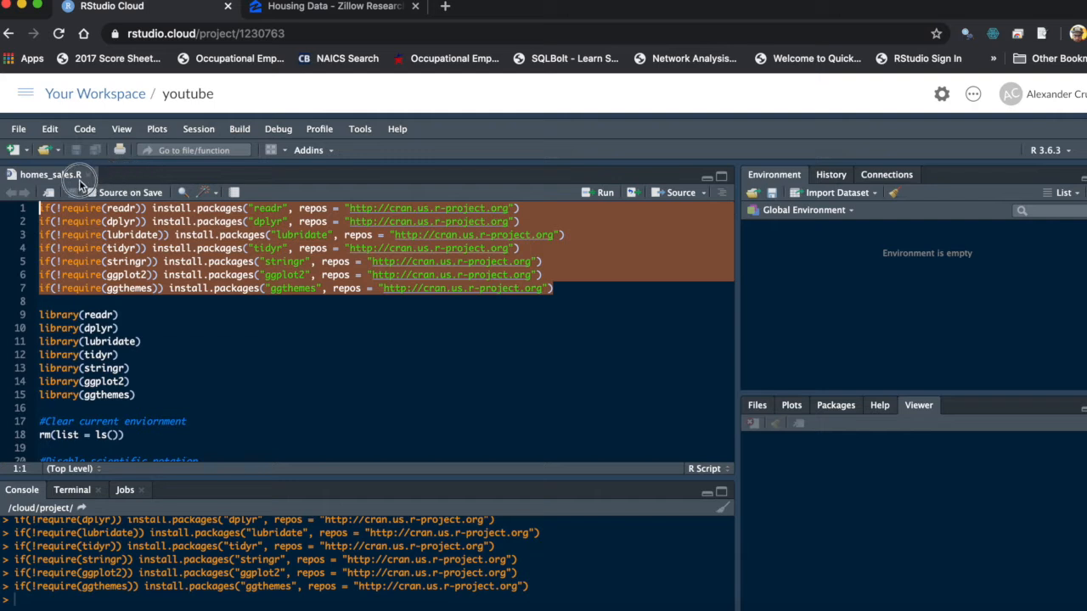
mouse_move(202, 241)
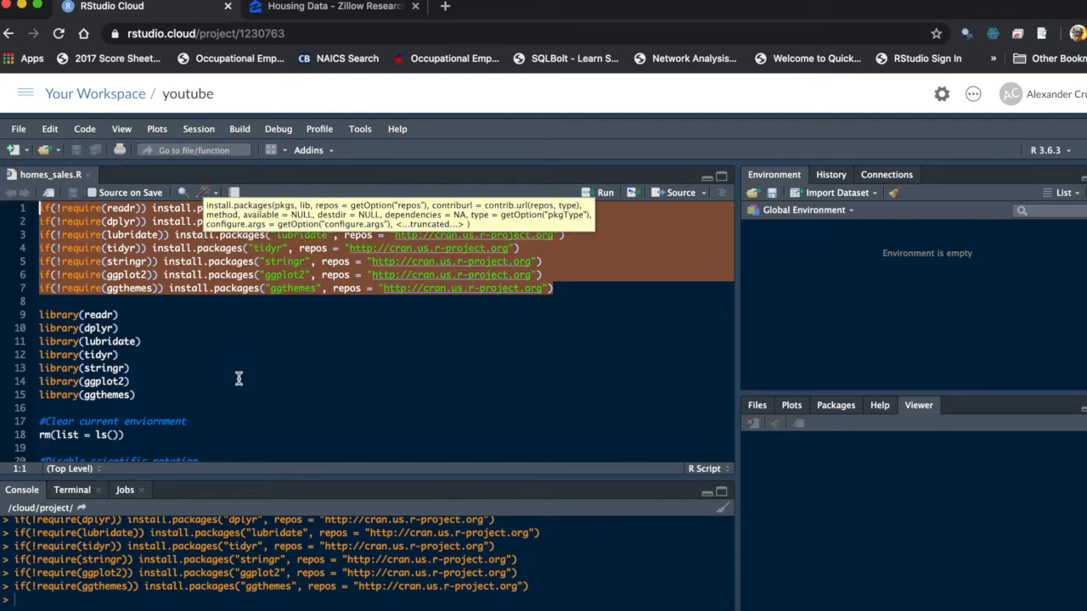
mouse_move(238, 378)
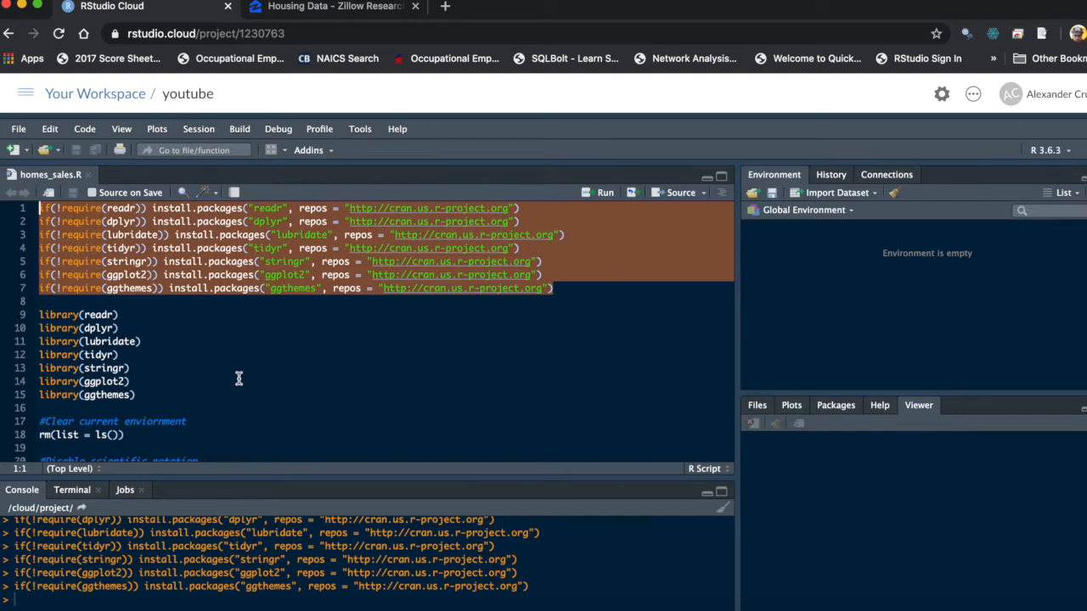
mouse_move(144, 393)
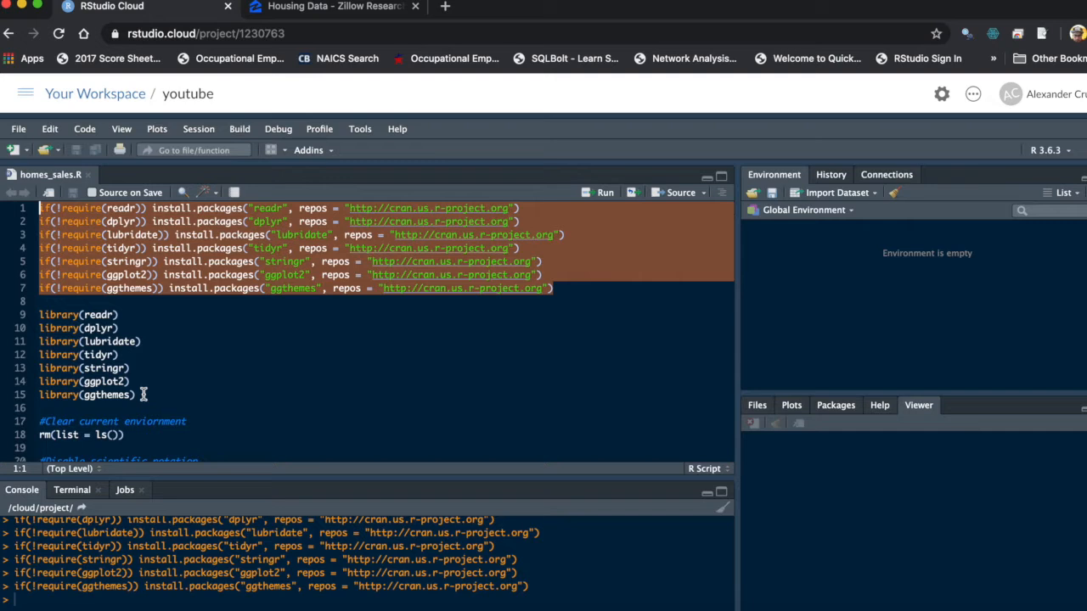
Run the seven library() lines, then rm(list = ls()) and options(scipen=999) to reset the session
click(144, 394)
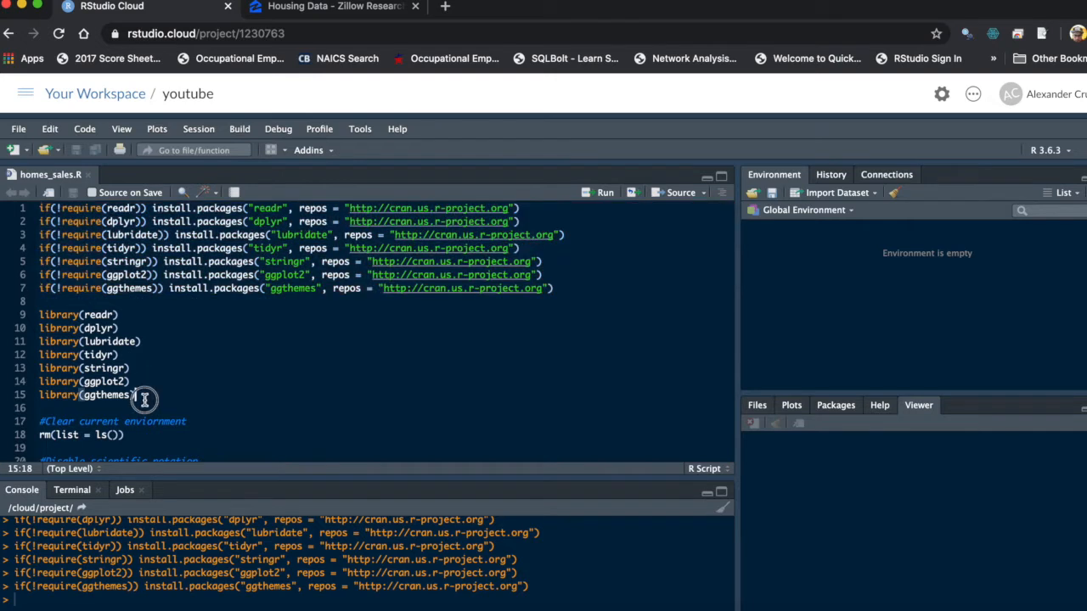
drag(134, 394, 38, 314)
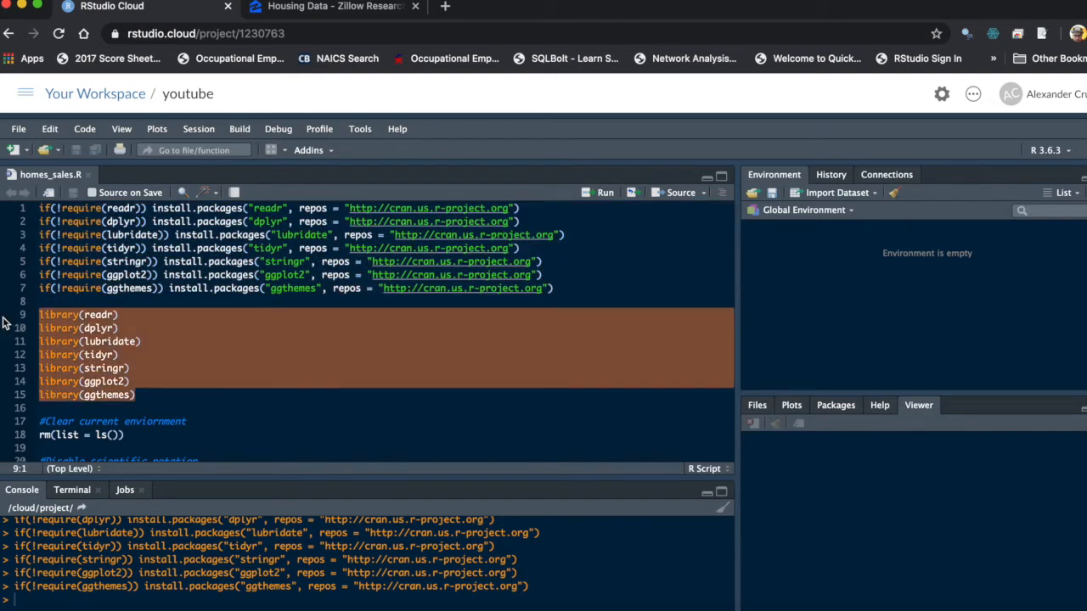
click(604, 191)
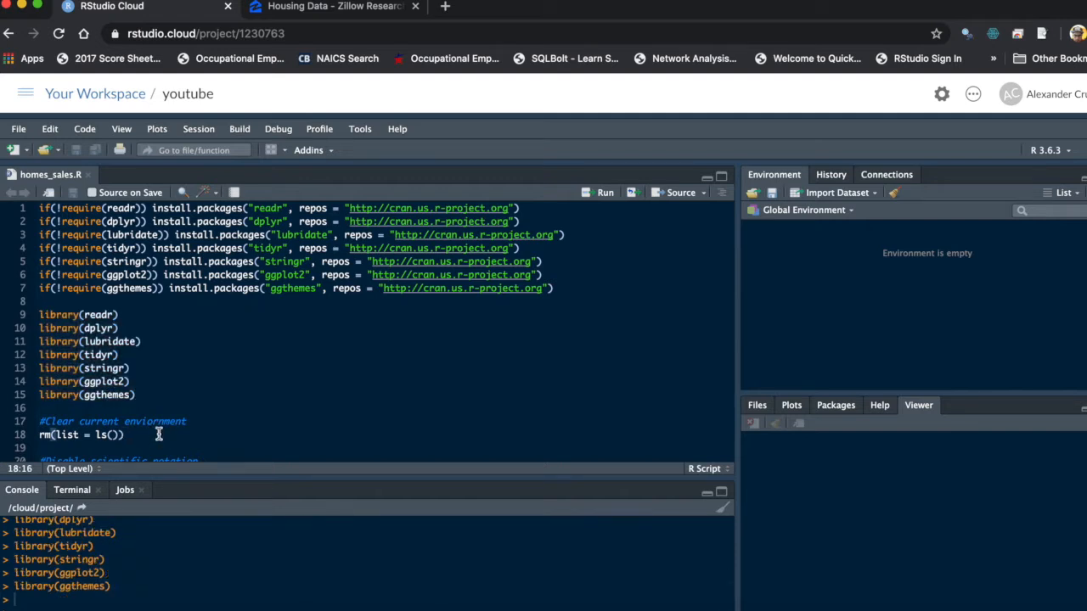
scroll(down, 3)
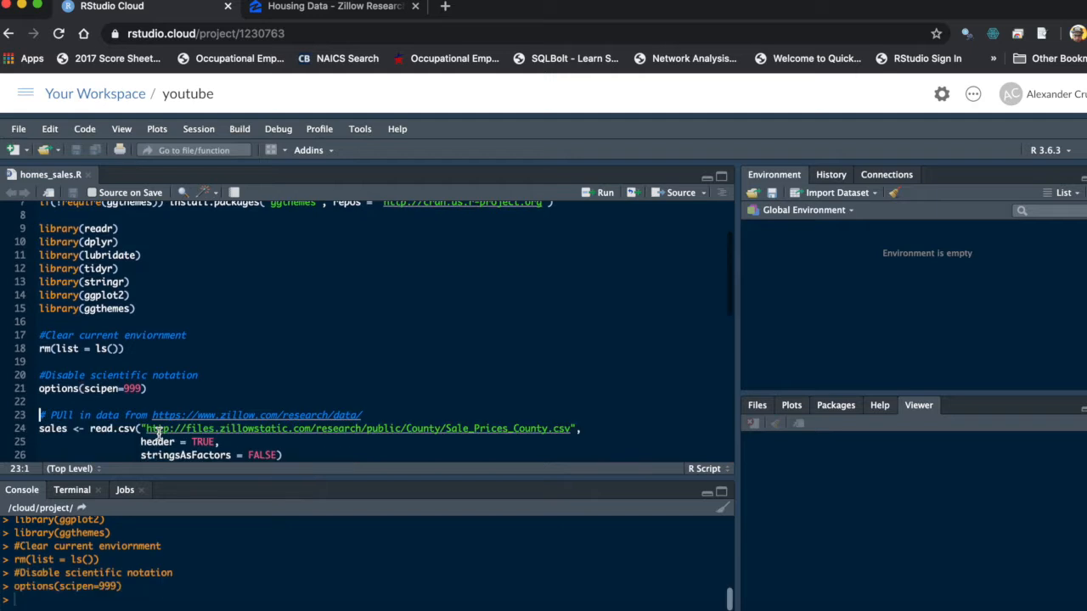
scroll(down, 3)
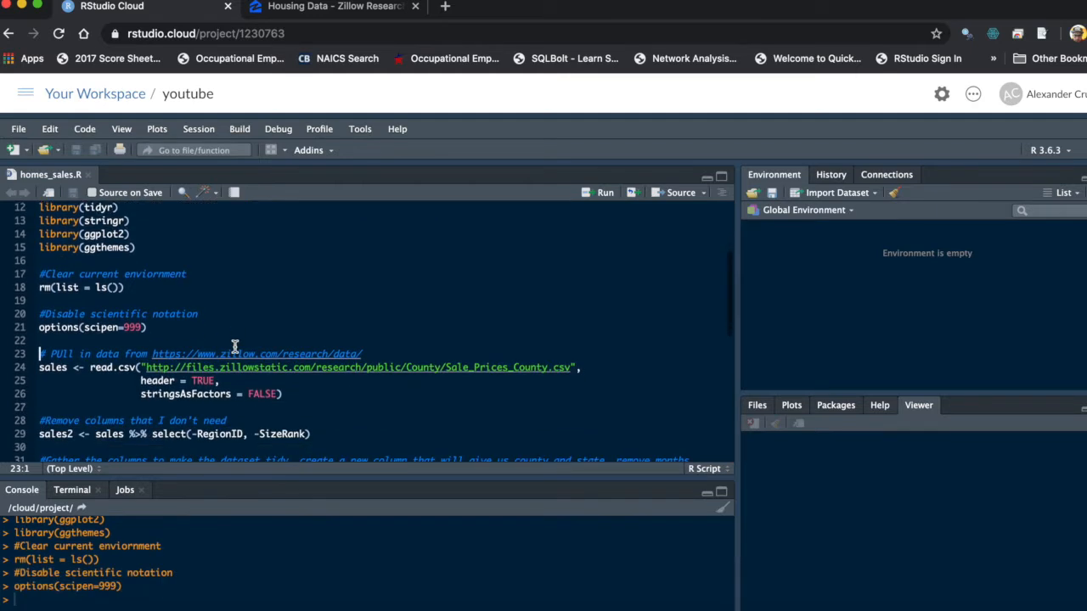
mouse_move(193, 356)
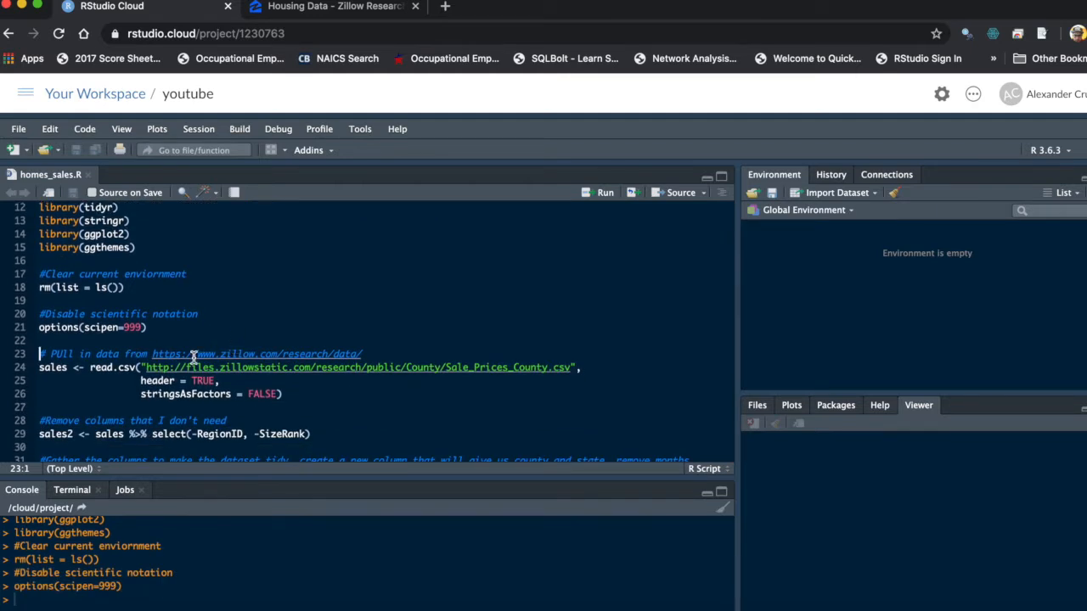
mouse_move(323, 359)
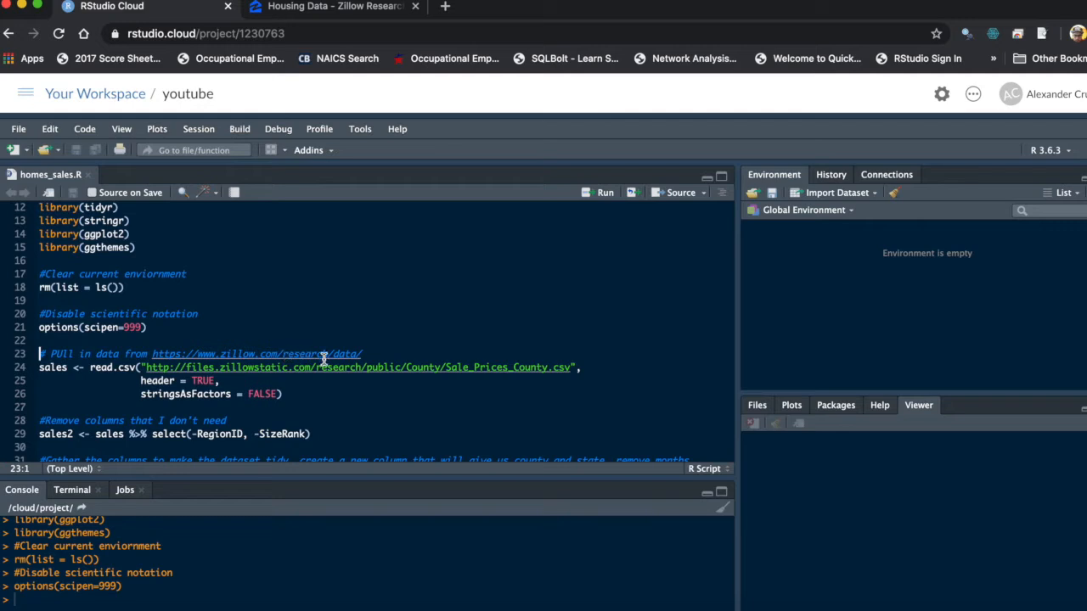
mouse_move(302, 355)
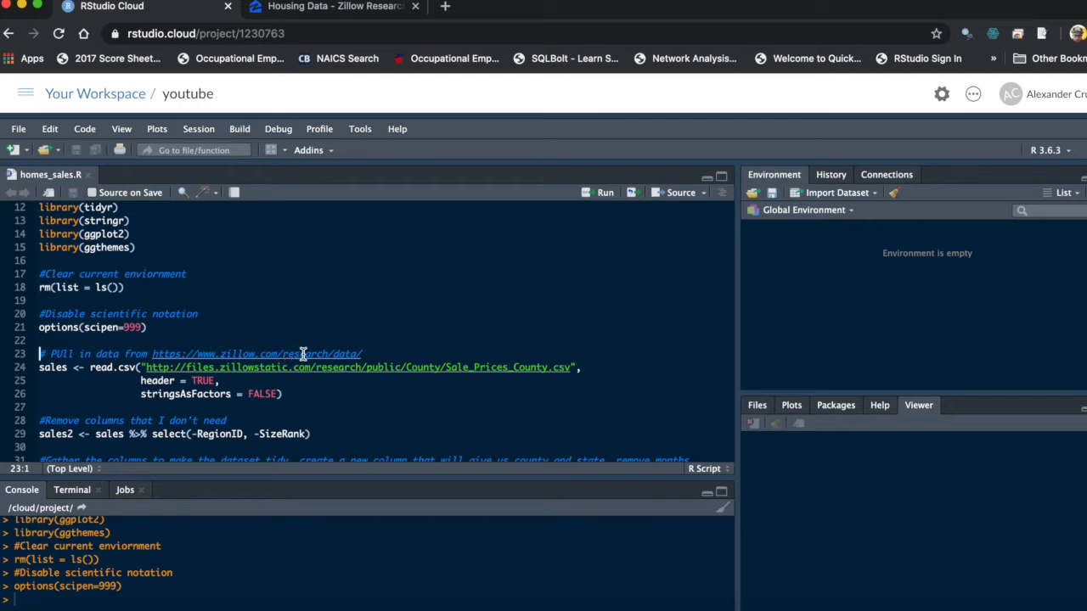
mouse_move(370, 34)
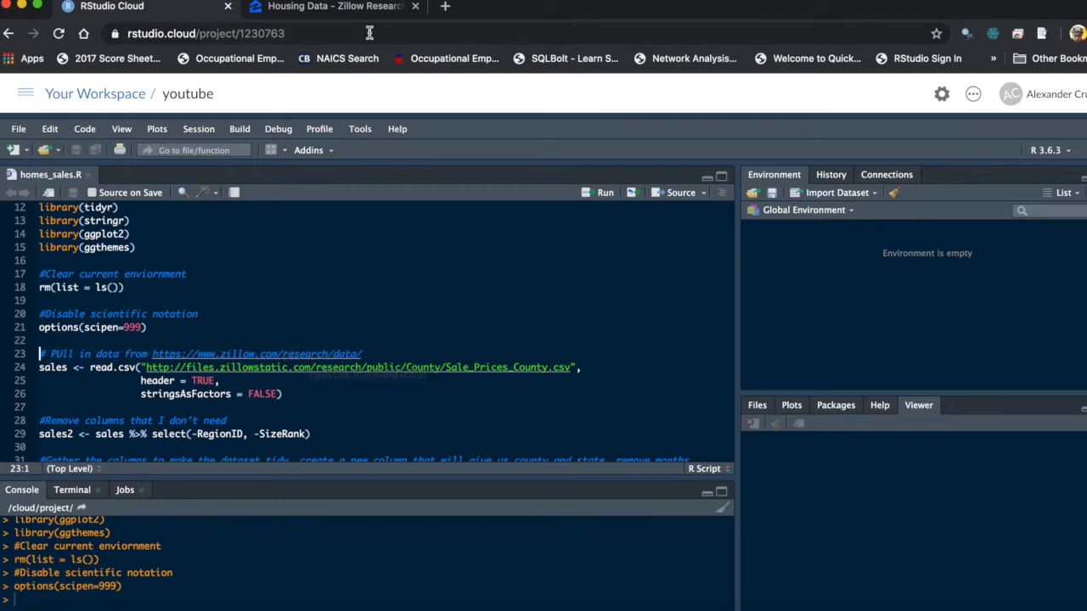
click(331, 6)
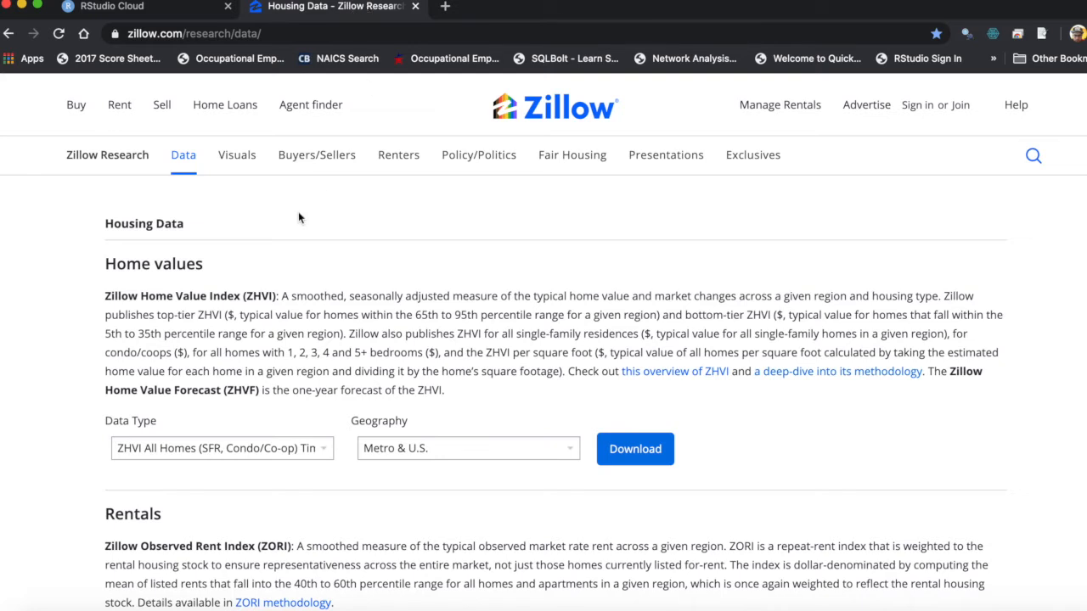
scroll(down, 3)
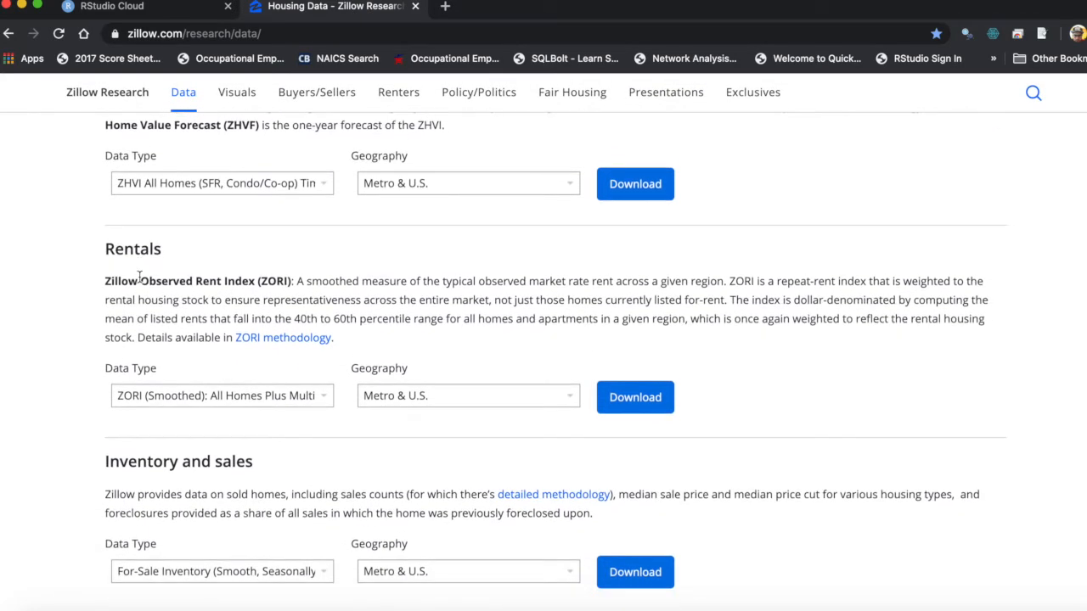
scroll(up, 3)
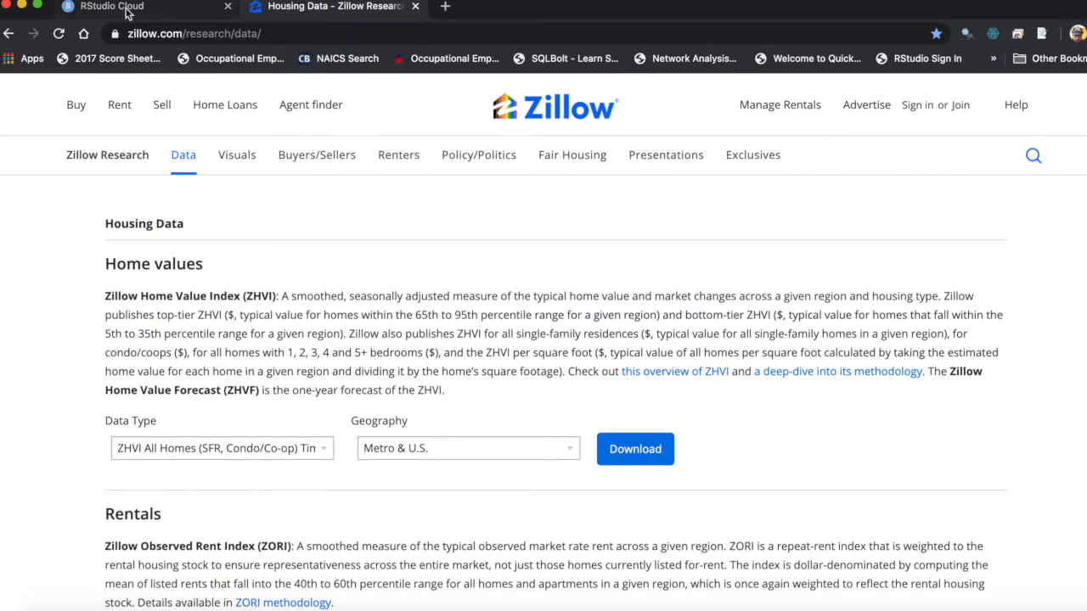
click(110, 6)
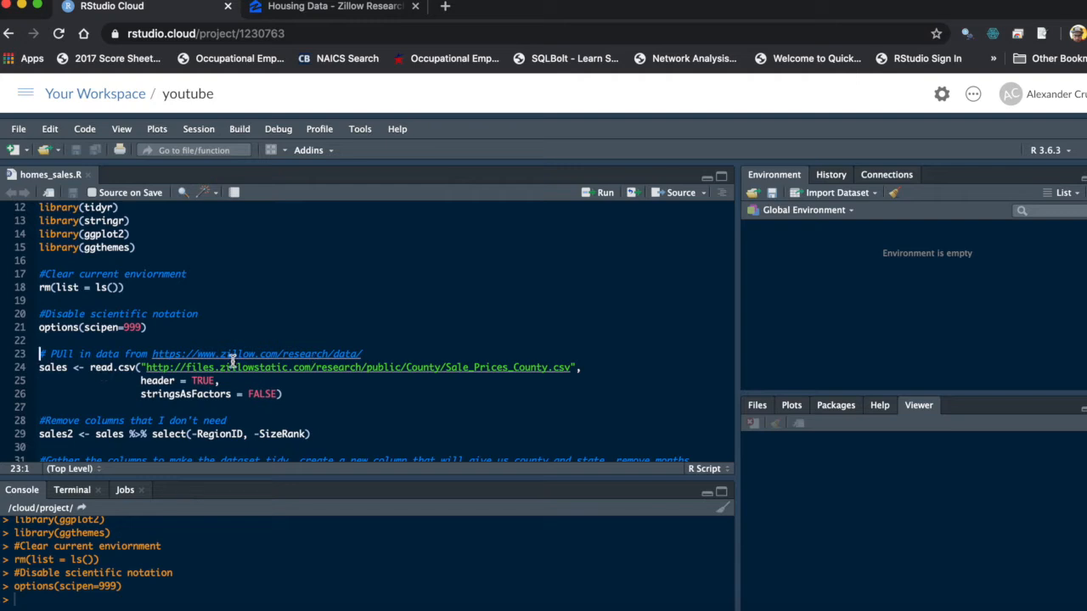
mouse_move(261, 366)
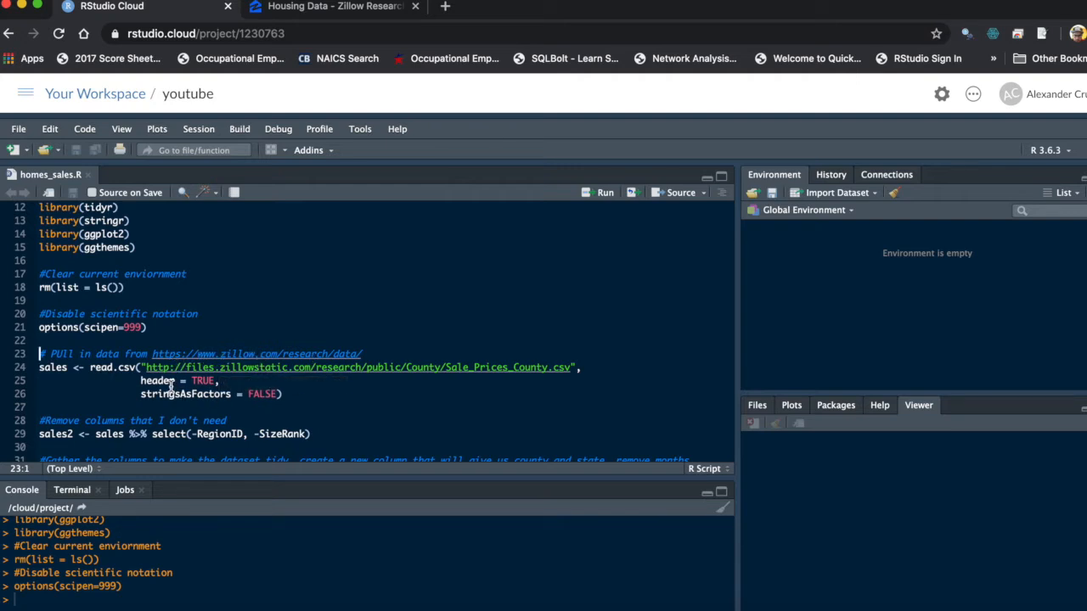
mouse_move(296, 401)
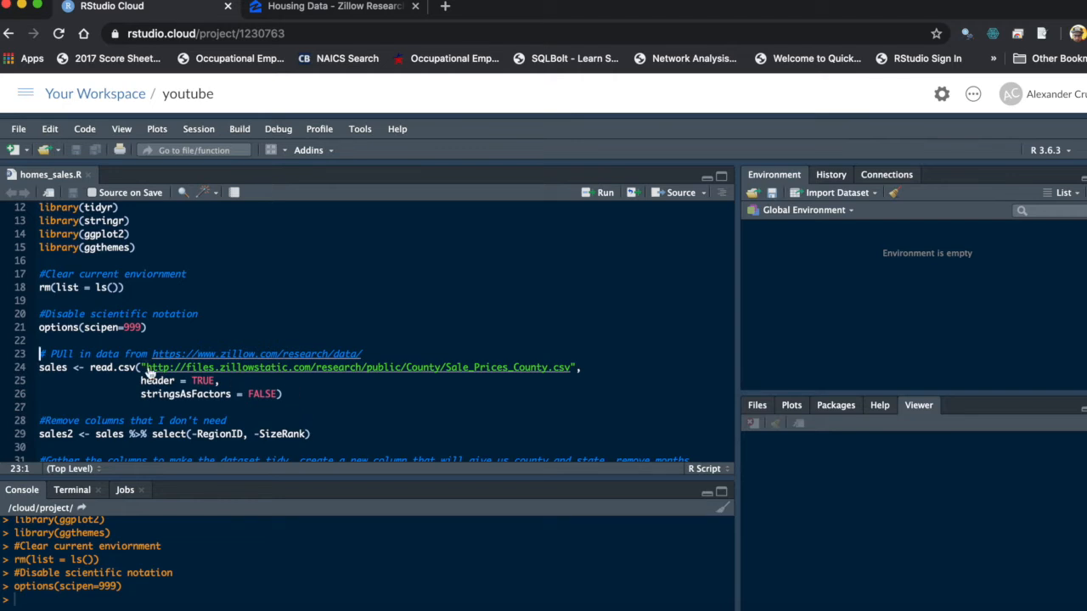
Read Sale_Prices_County.csv from the Zillow URL into sales (1262 rows, 149 variables)
click(604, 192)
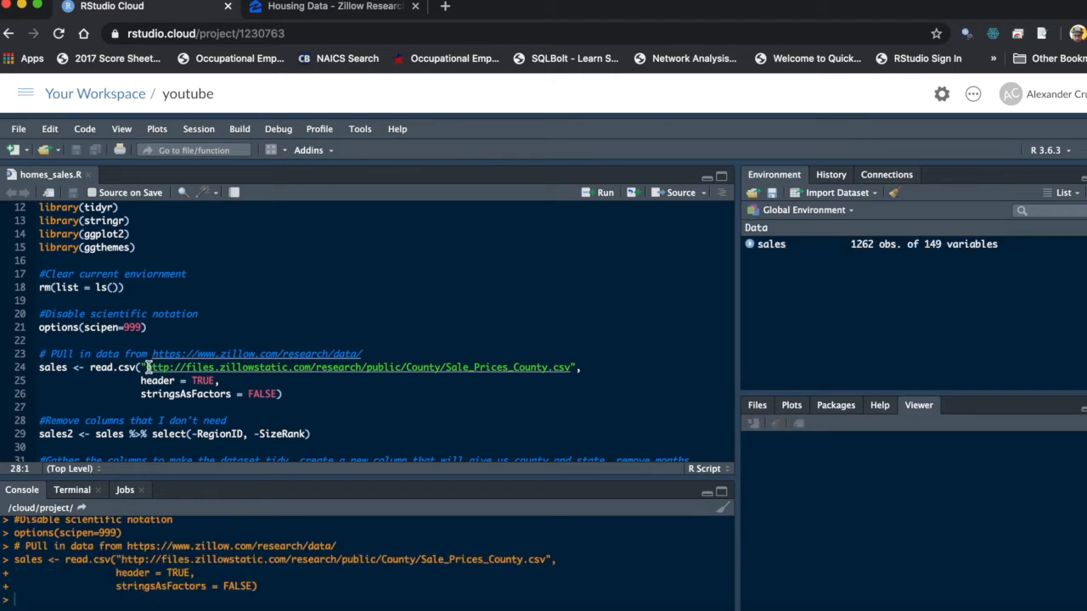
mouse_move(625, 258)
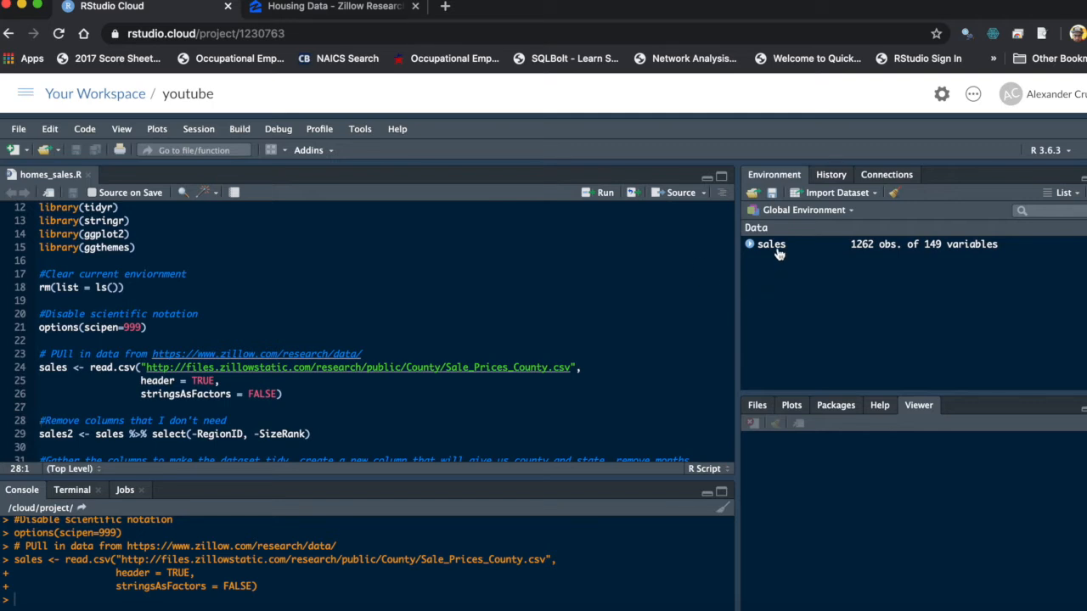
mouse_move(771, 245)
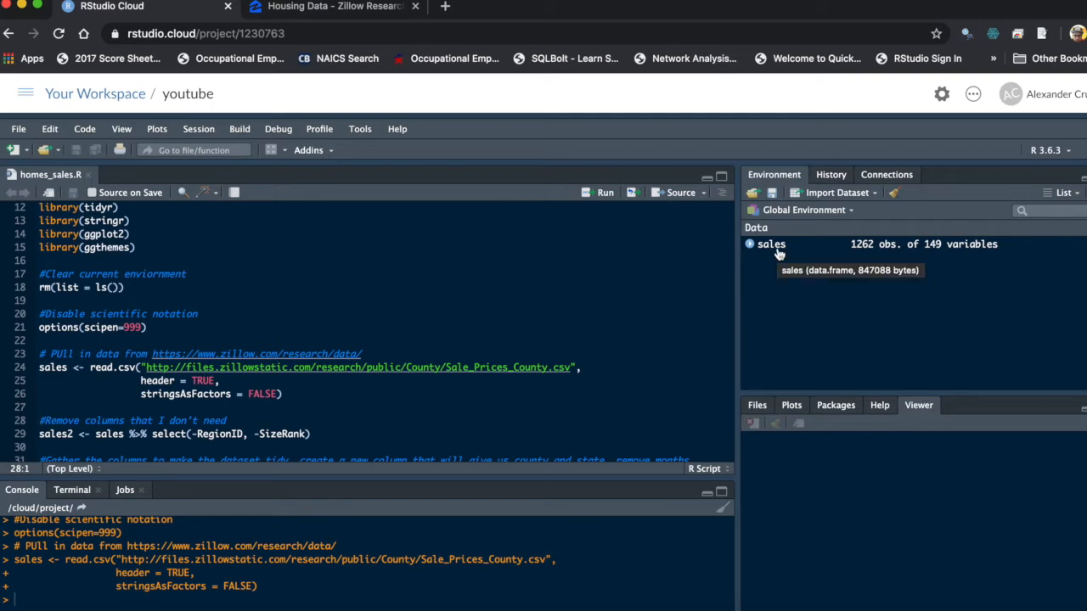
click(771, 244)
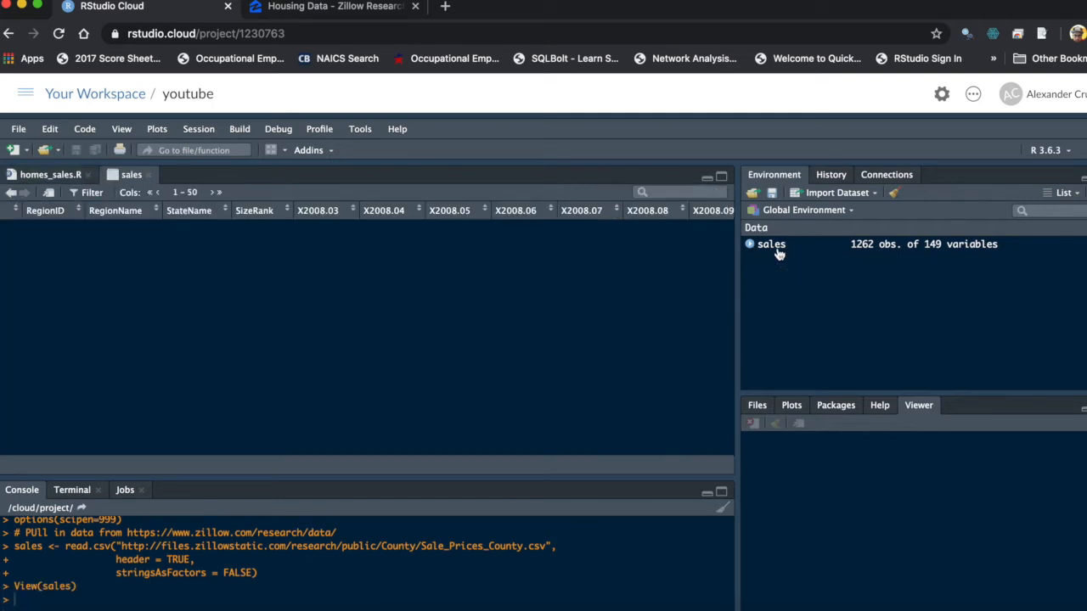
click(771, 244)
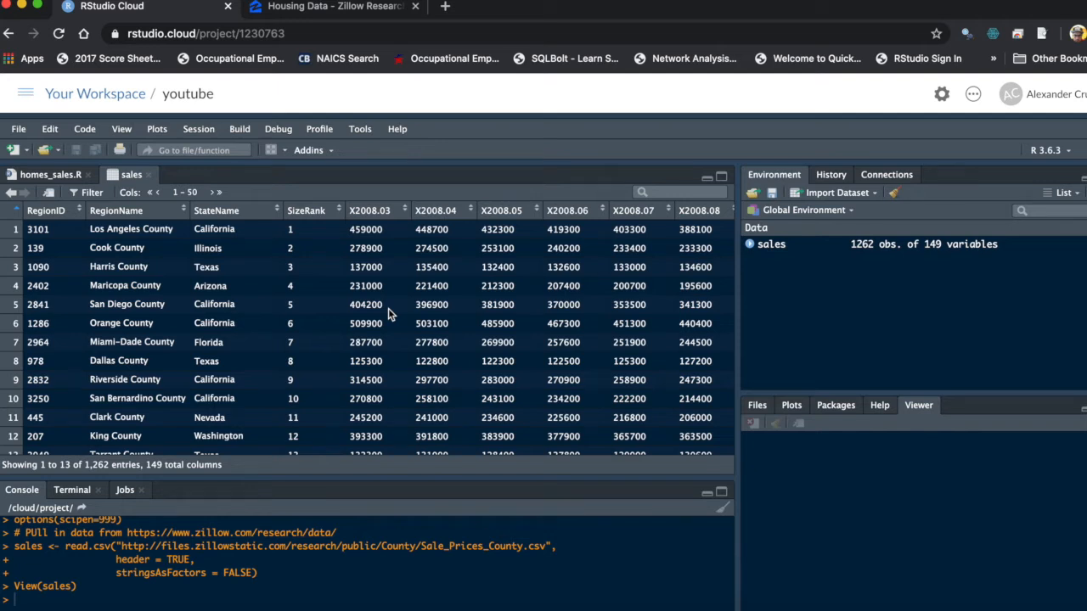
scroll(right, 3)
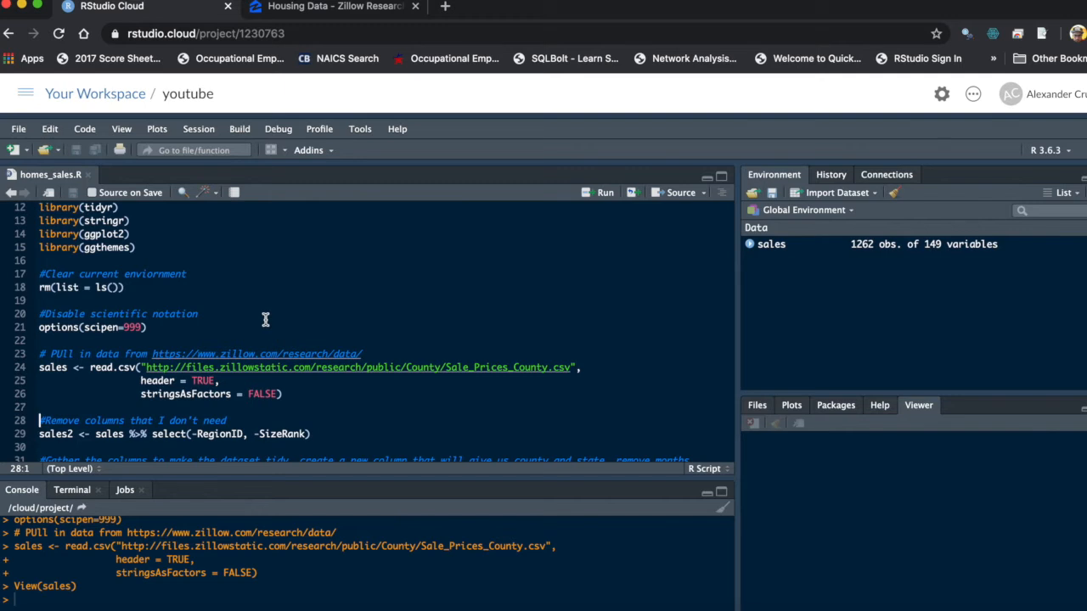
Drop RegionID and SizeRank, then gather, arrange, mutate and filter into sales2 (130,123 rows, 5 variables)
scroll(down, 3)
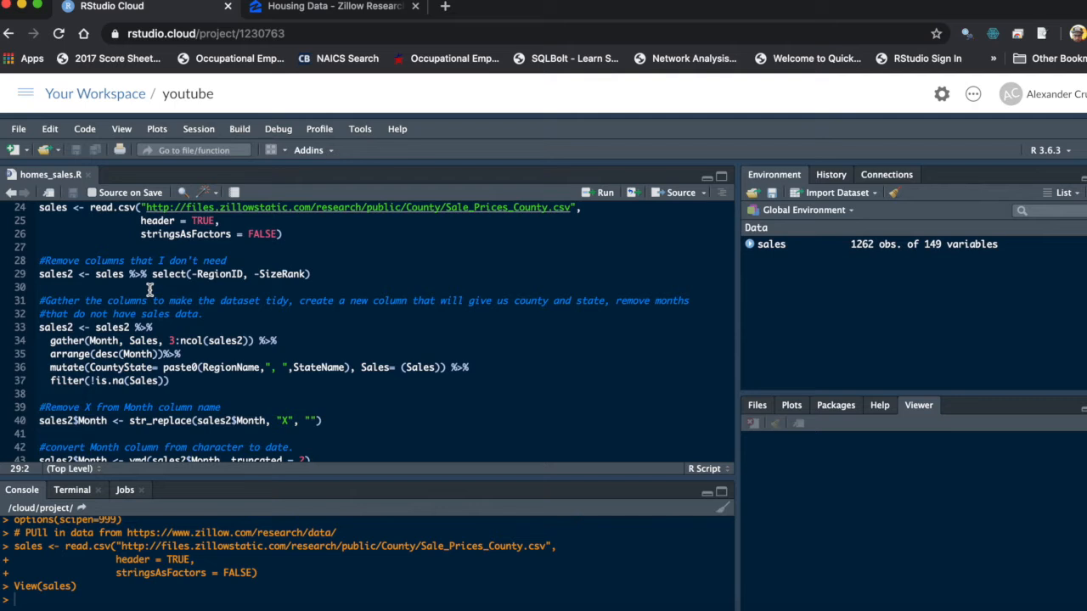
mouse_move(250, 292)
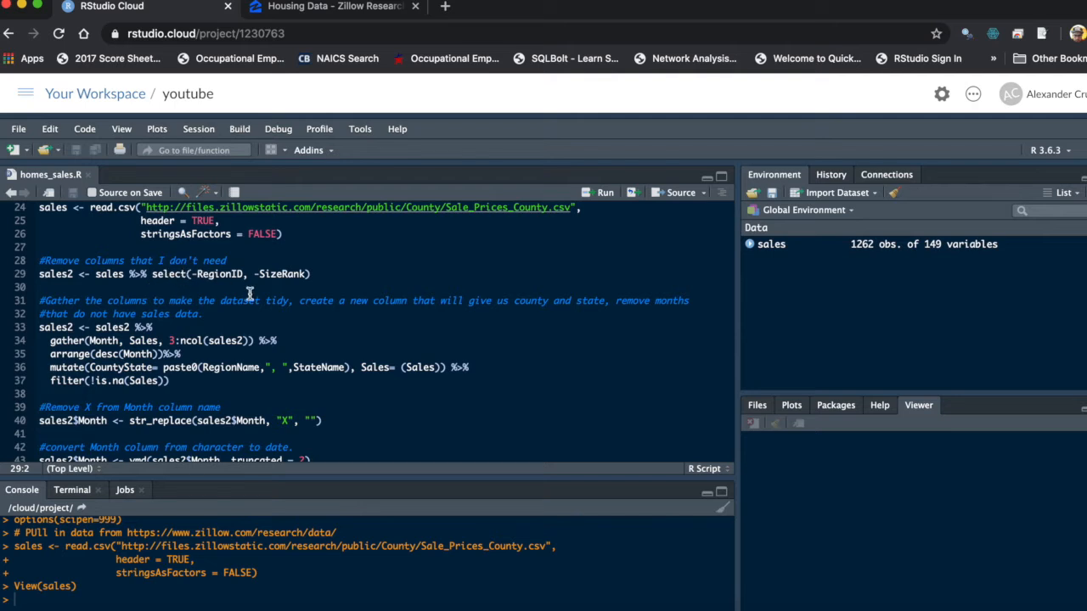
mouse_move(167, 285)
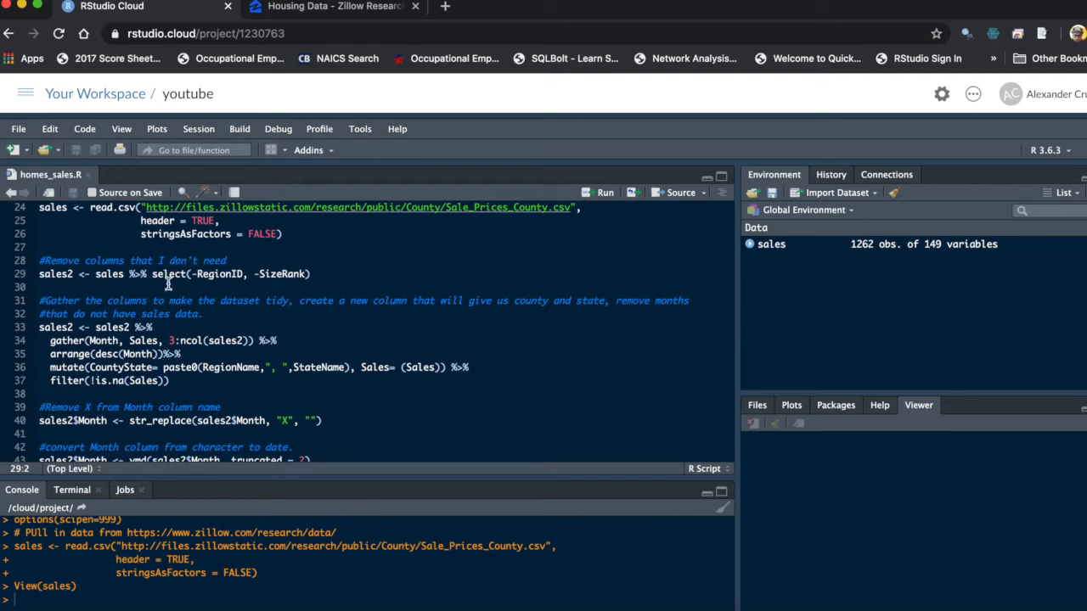
mouse_move(214, 282)
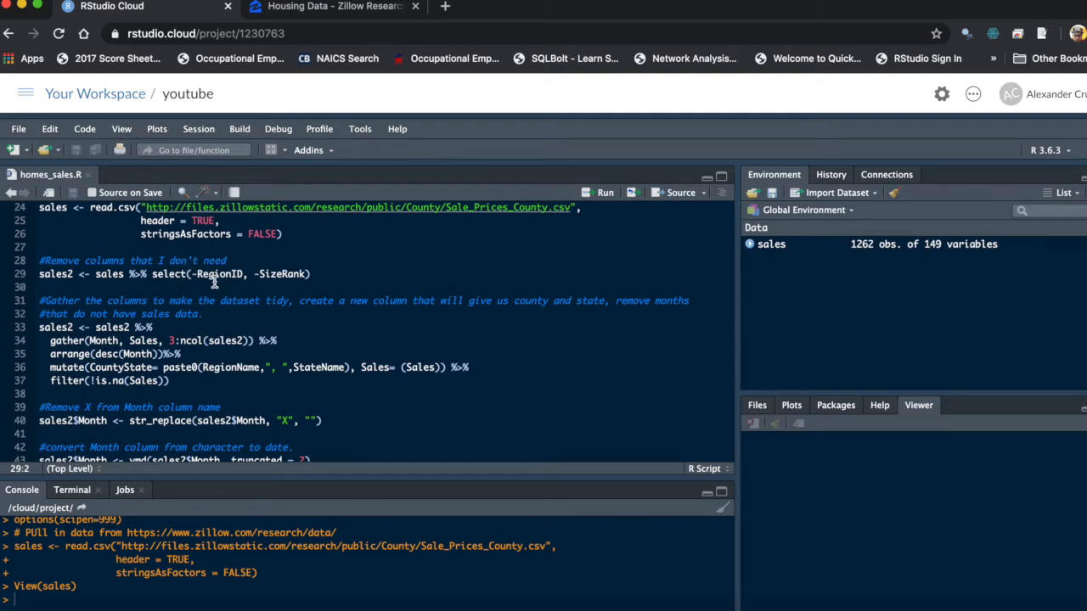
mouse_move(299, 285)
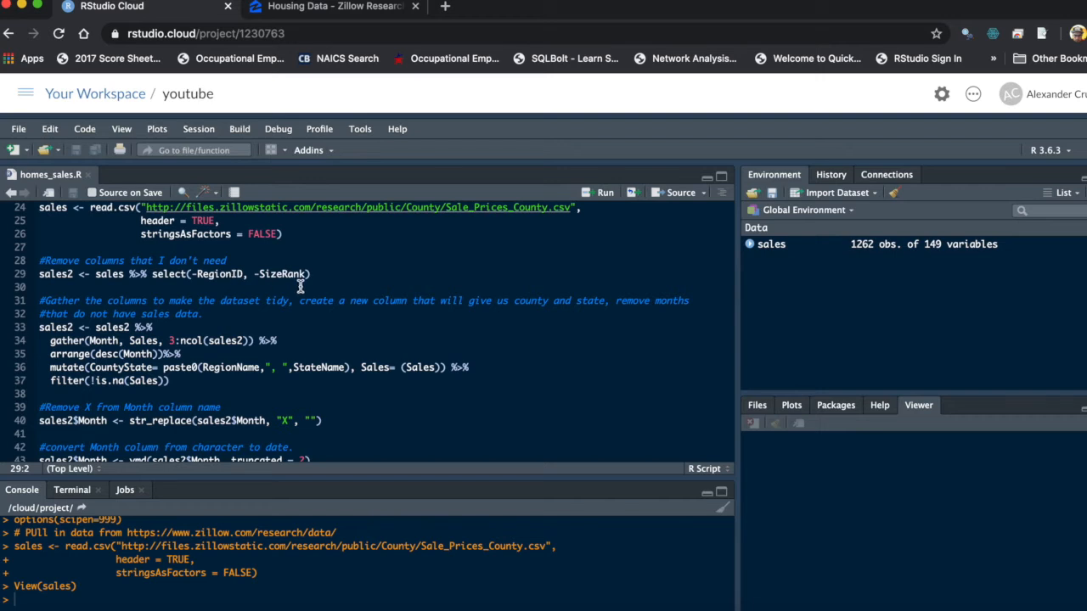
click(605, 193)
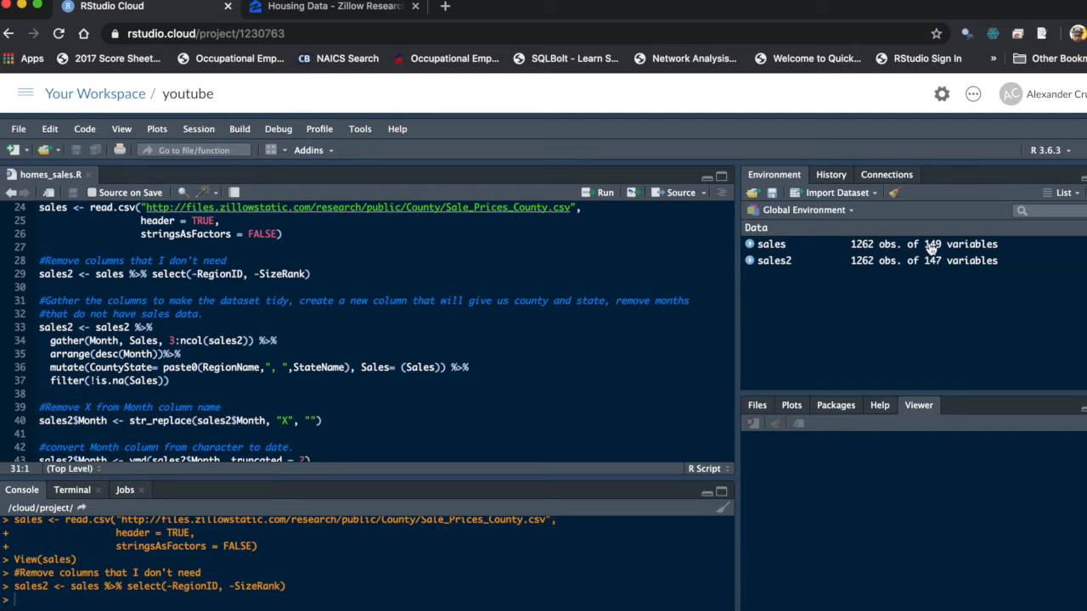
mouse_move(392, 252)
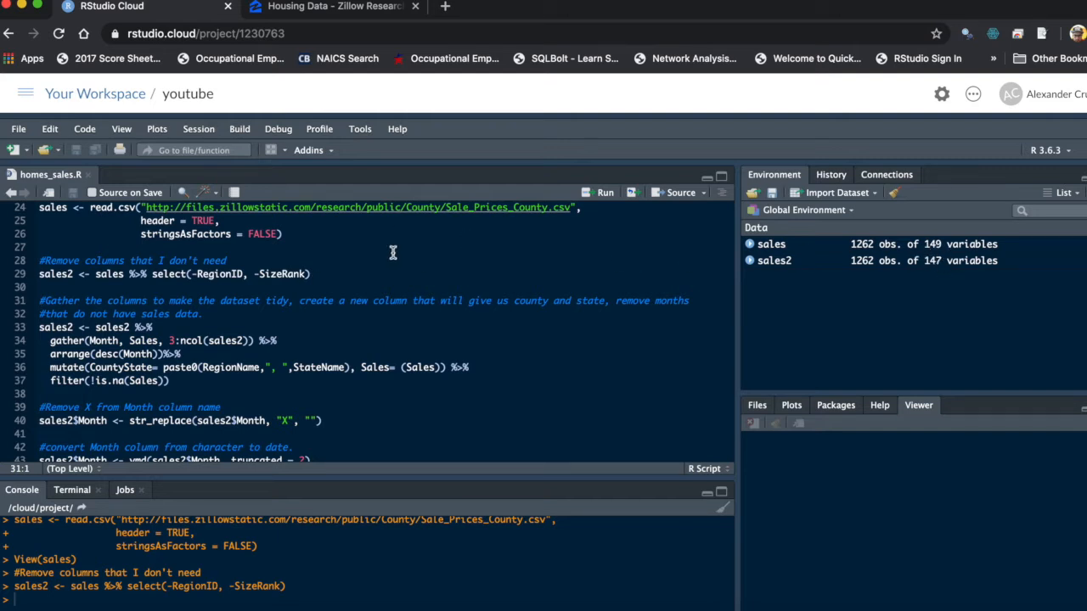
mouse_move(297, 285)
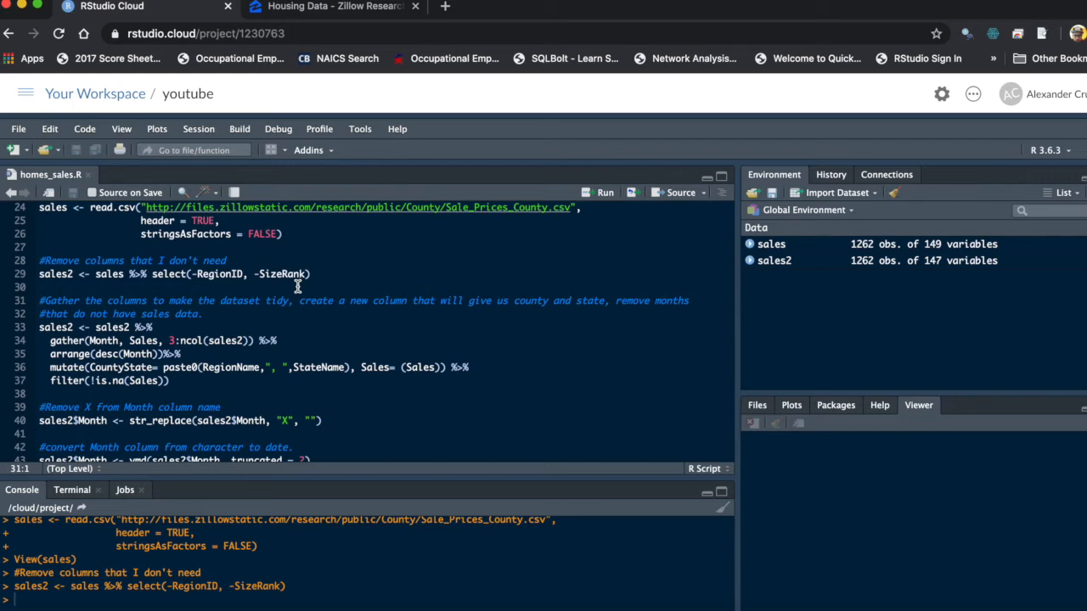
mouse_move(107, 302)
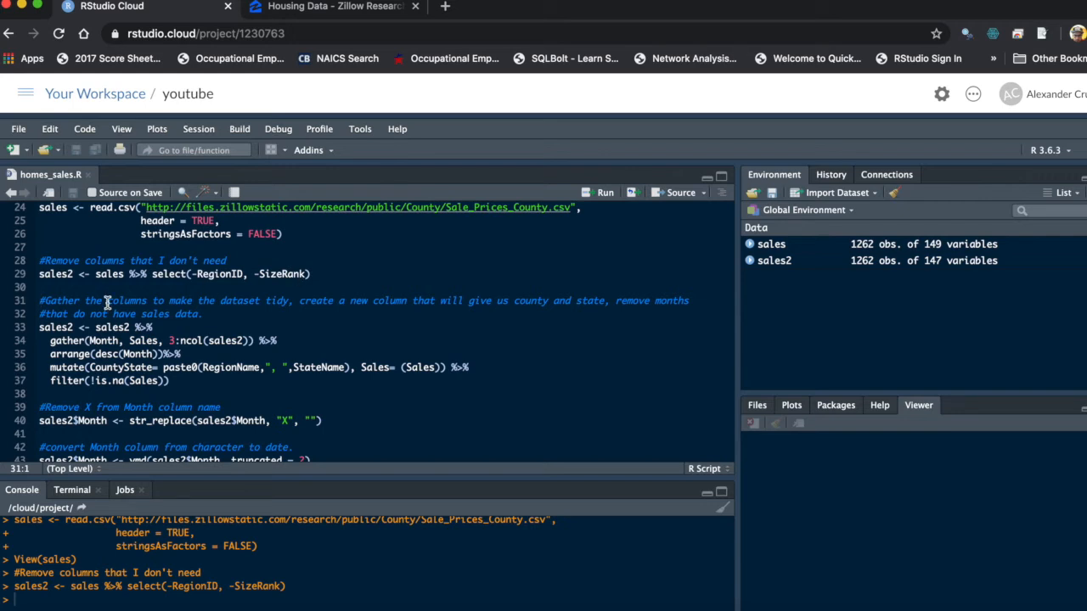
mouse_move(55, 340)
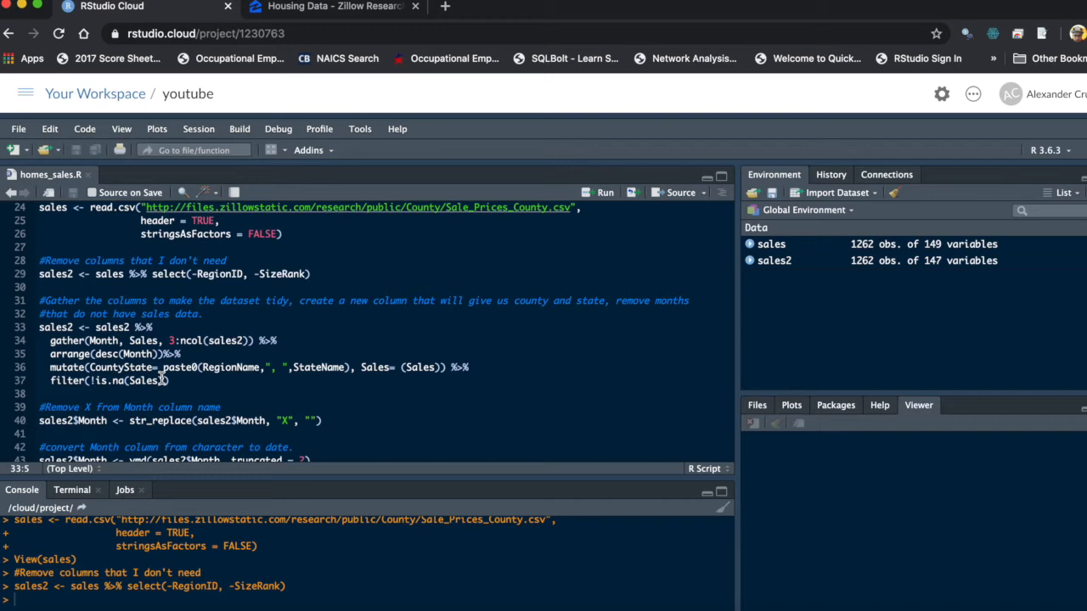
scroll(up, 3)
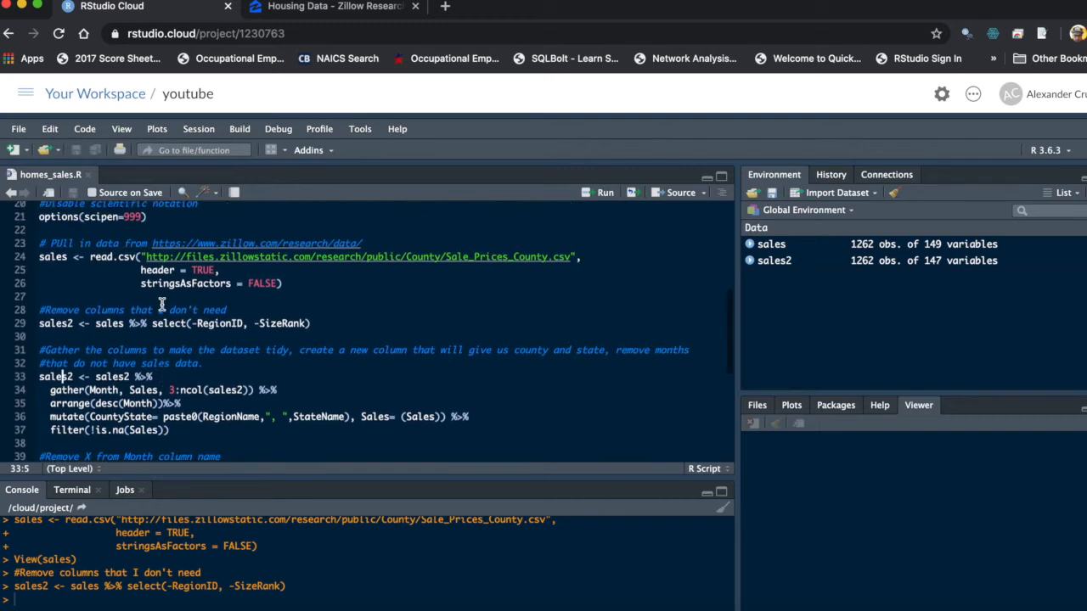
scroll(down, 3)
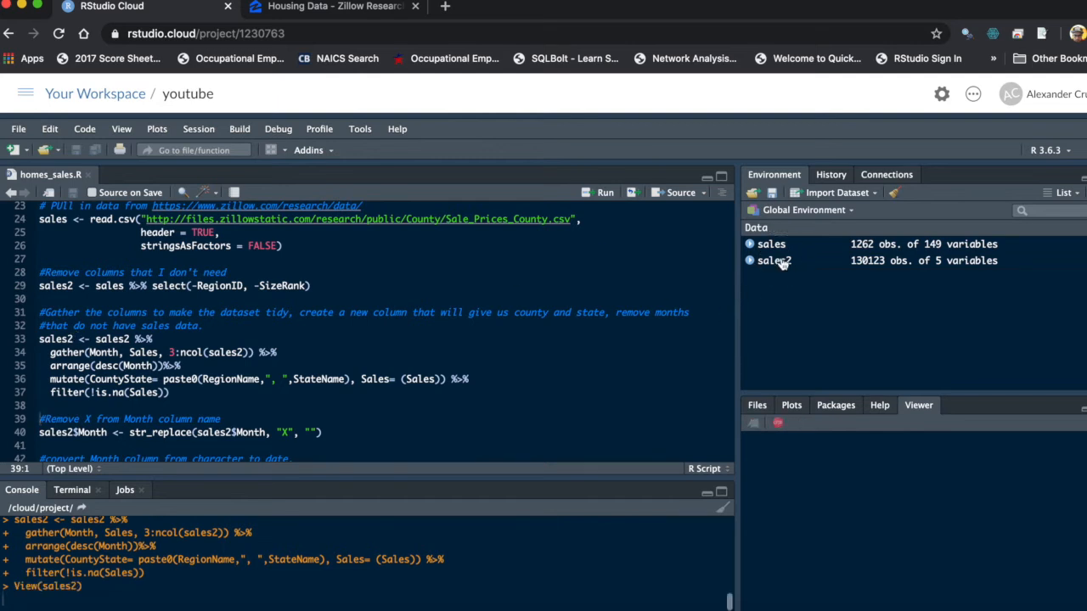
View sales2 in the data viewer, scrolling its county, StateName, Month, Sales and CountyState rows
click(774, 262)
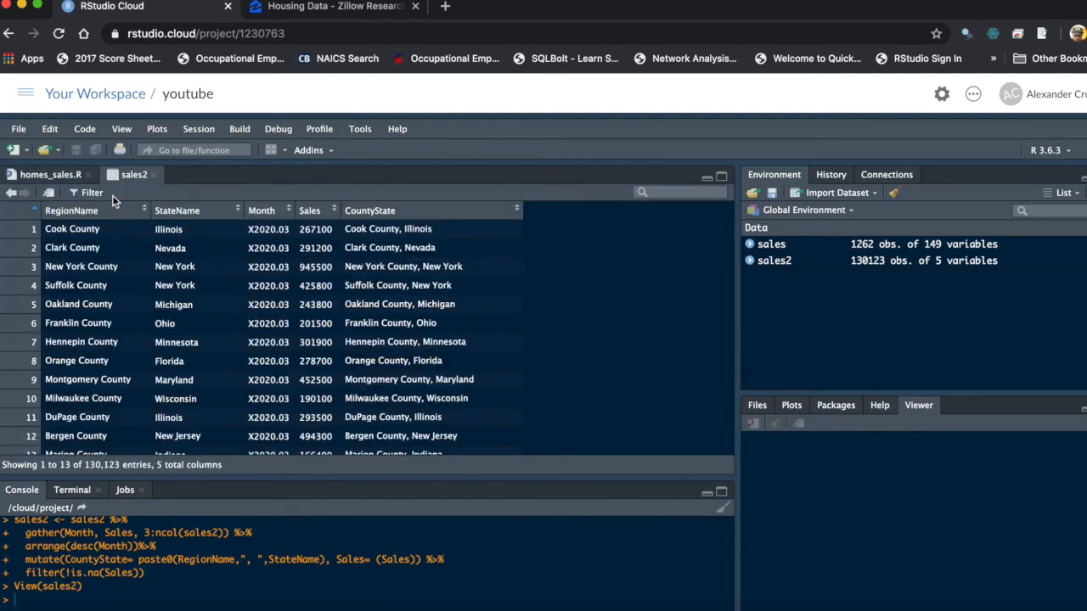
mouse_move(264, 247)
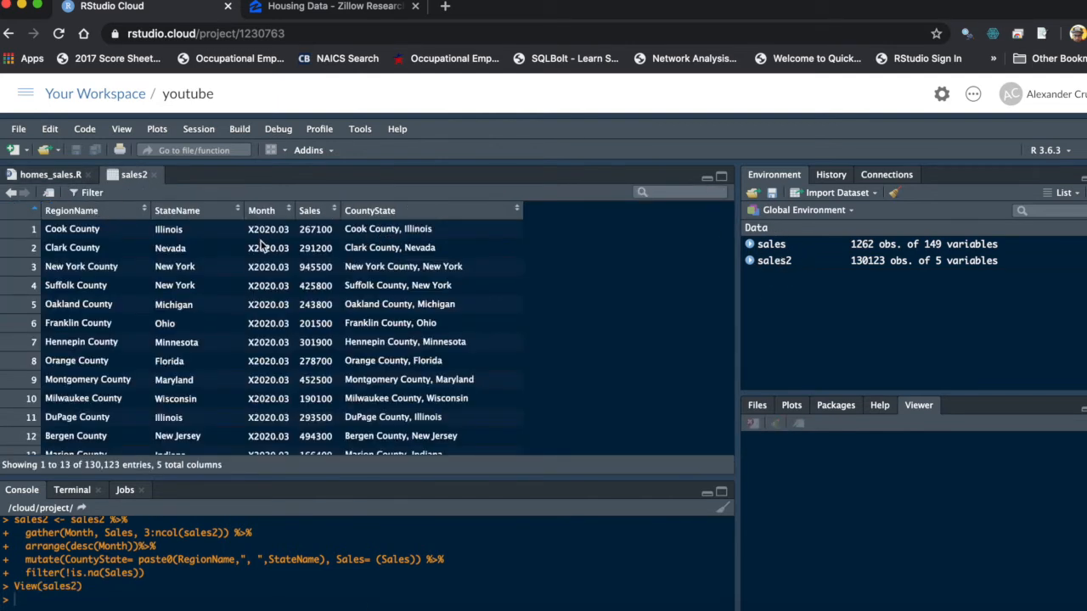
scroll(down, 3)
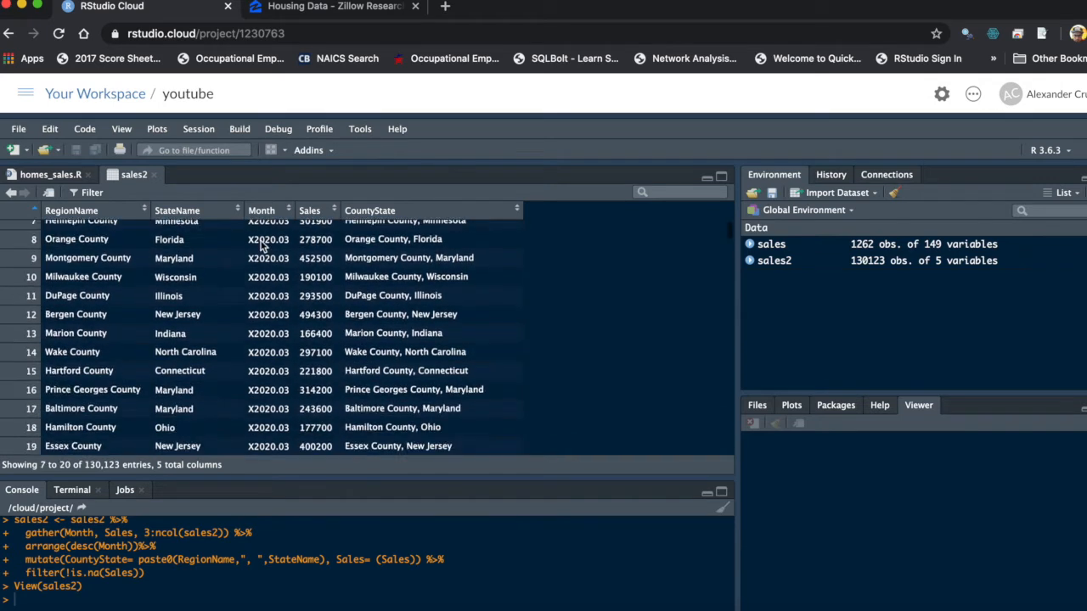
scroll(up, 3)
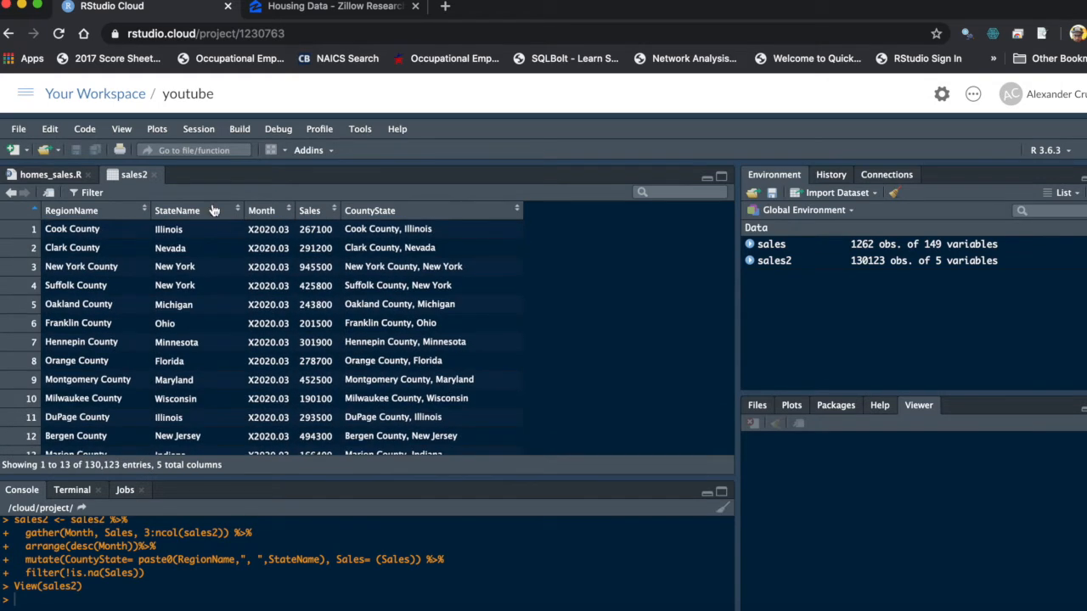
click(51, 174)
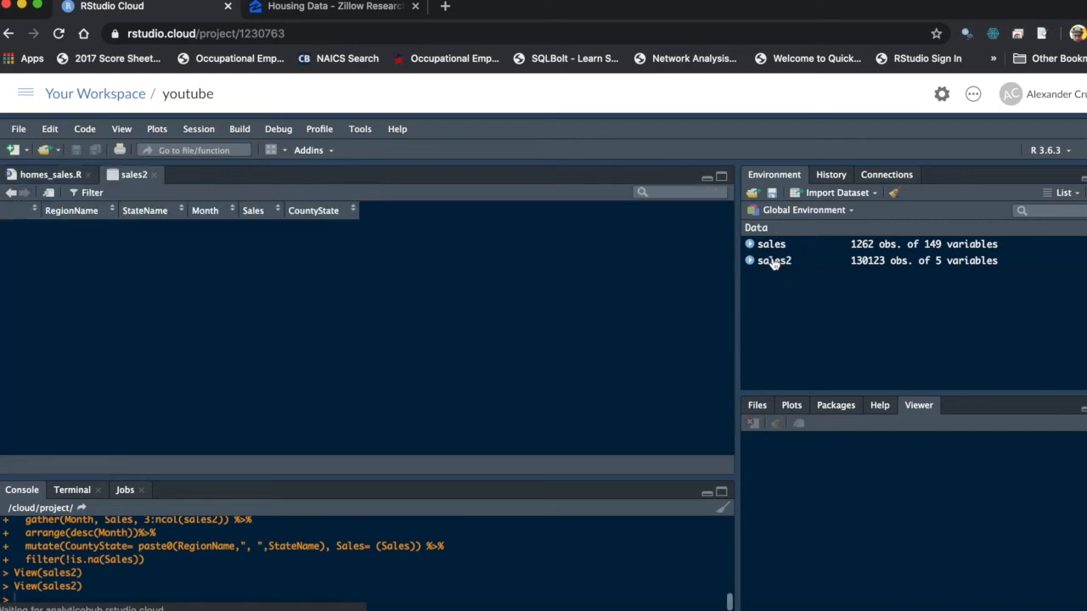
click(774, 261)
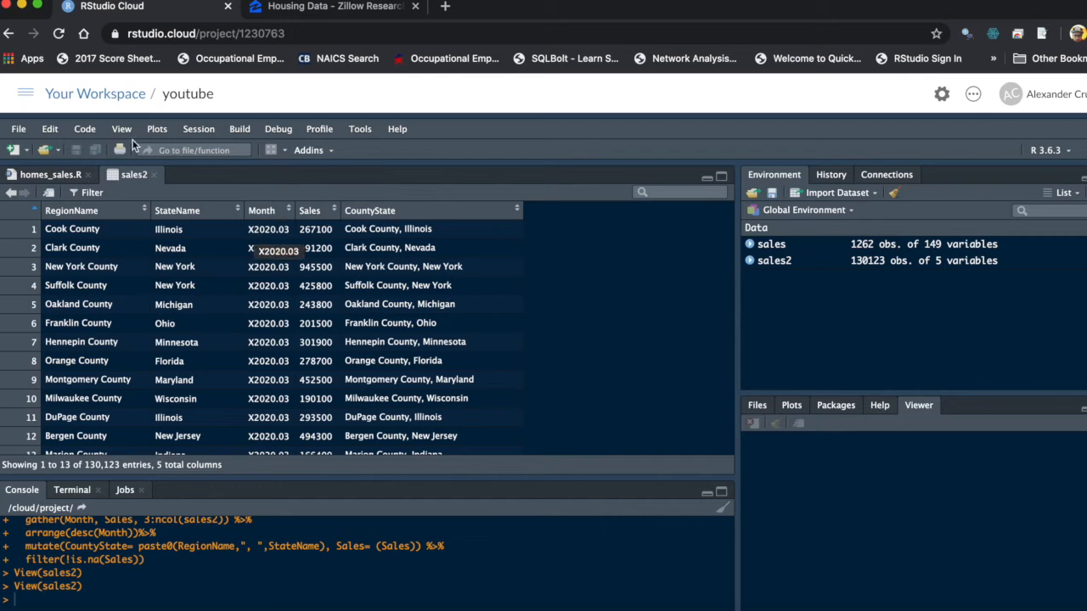
Strip the leading X from Month with str_replace and convert it to dates like 2020-03-01 with ymd(truncated = 2)
click(132, 173)
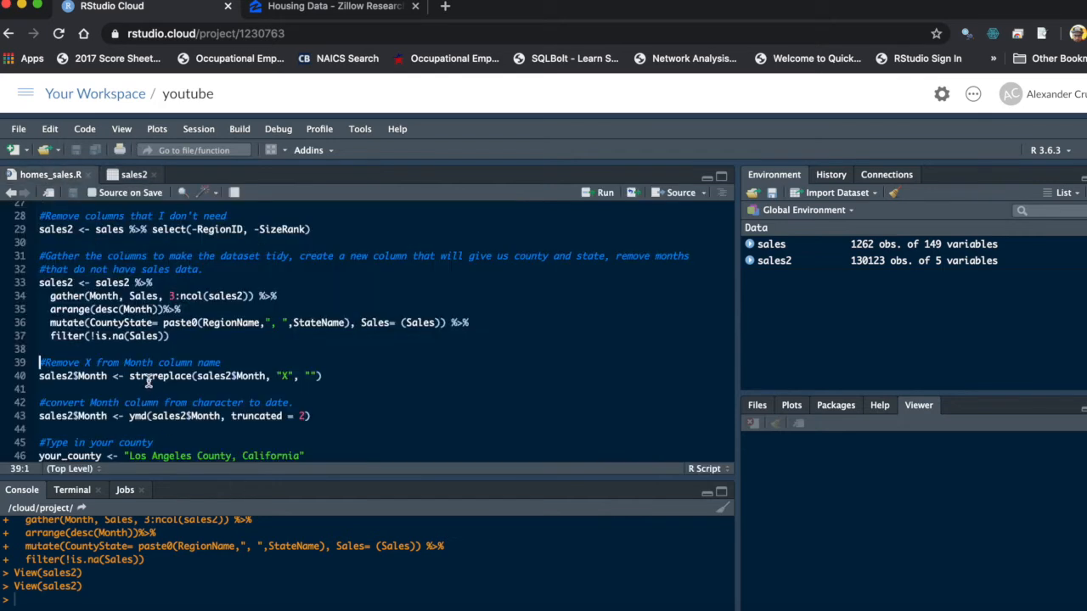
click(76, 375)
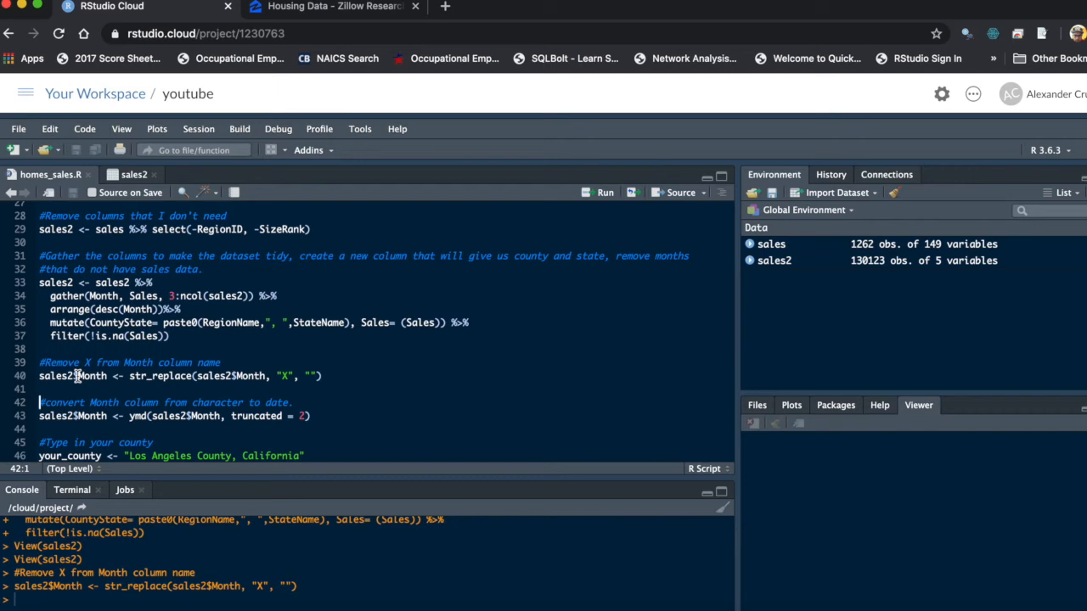
scroll(down, 3)
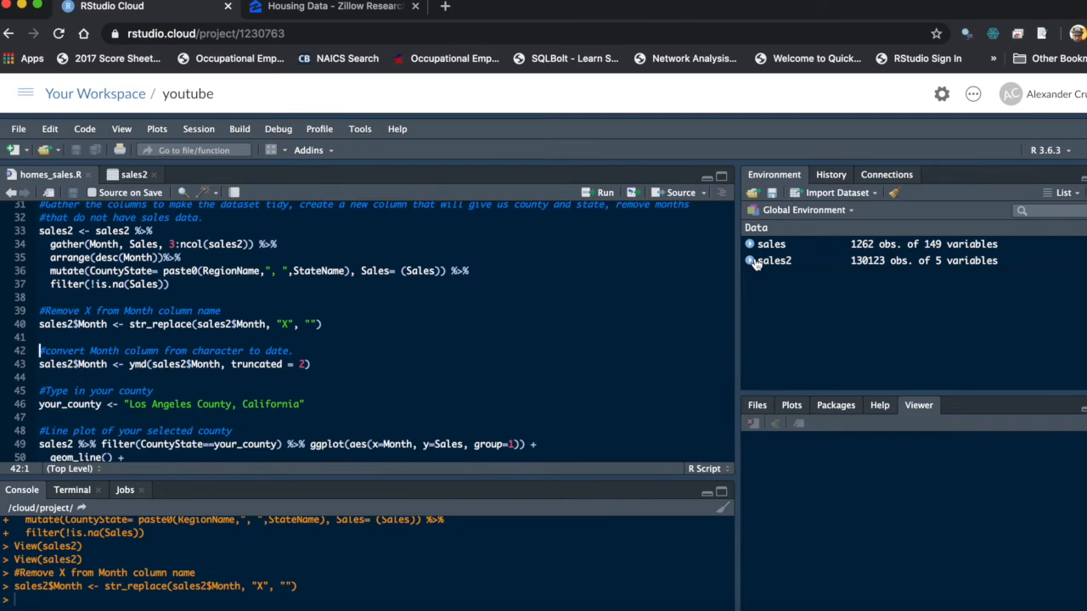
click(751, 261)
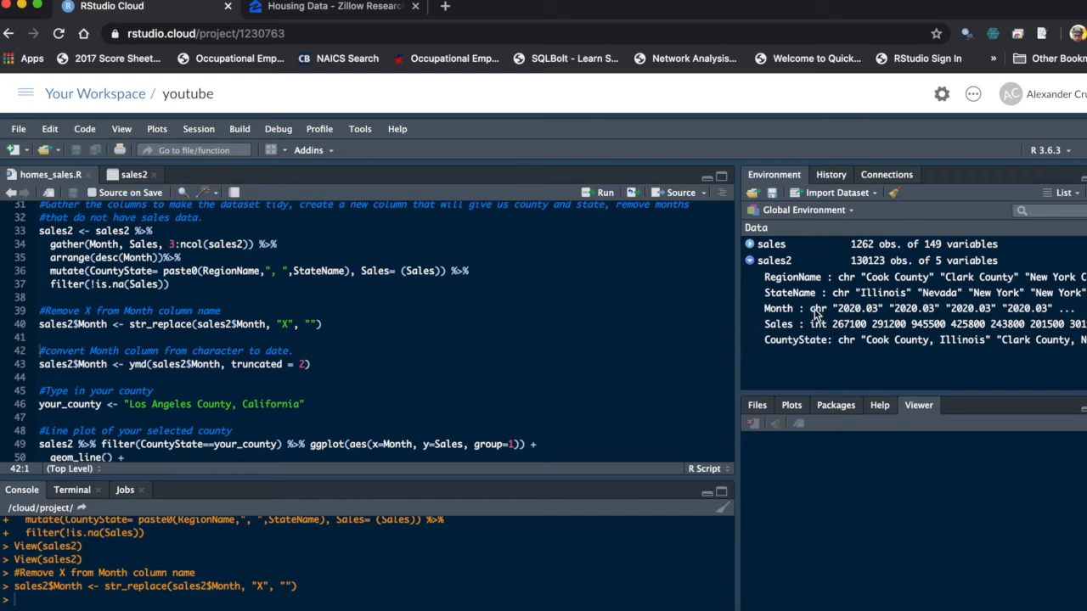
mouse_move(815, 331)
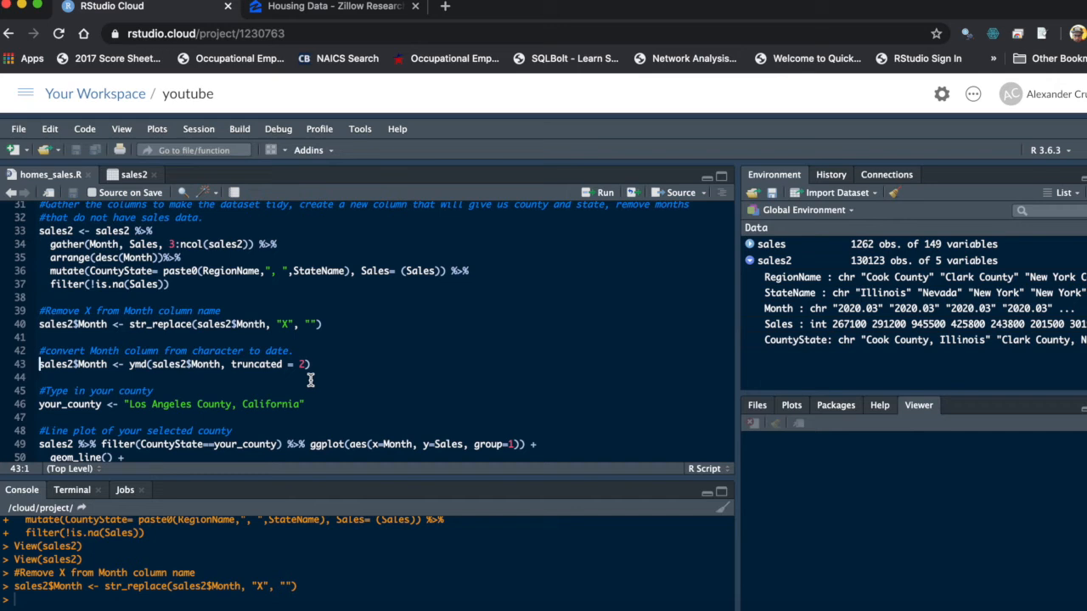
click(605, 192)
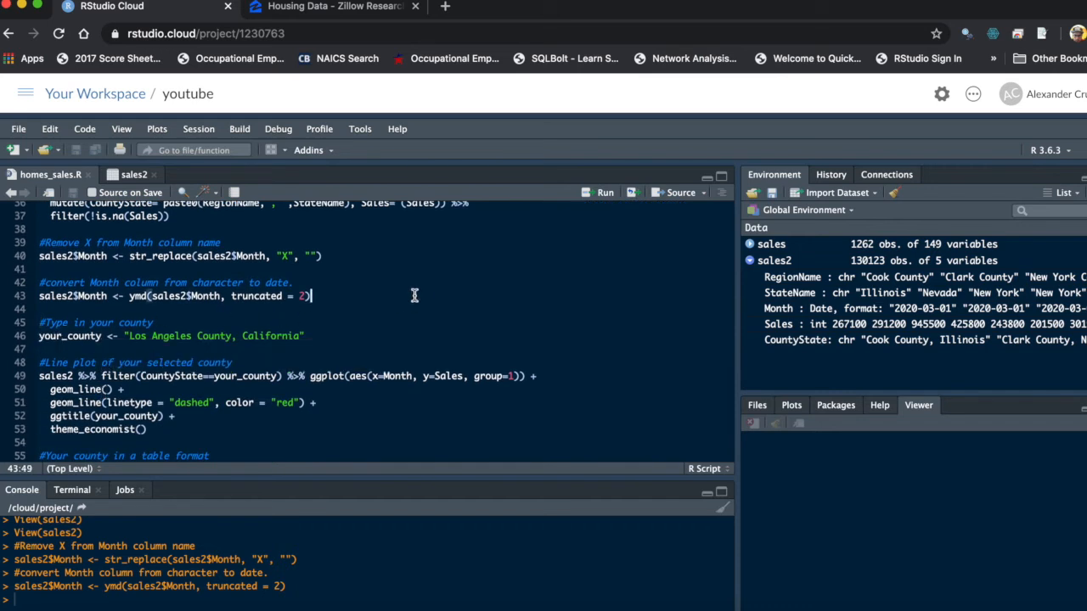
mouse_move(124, 336)
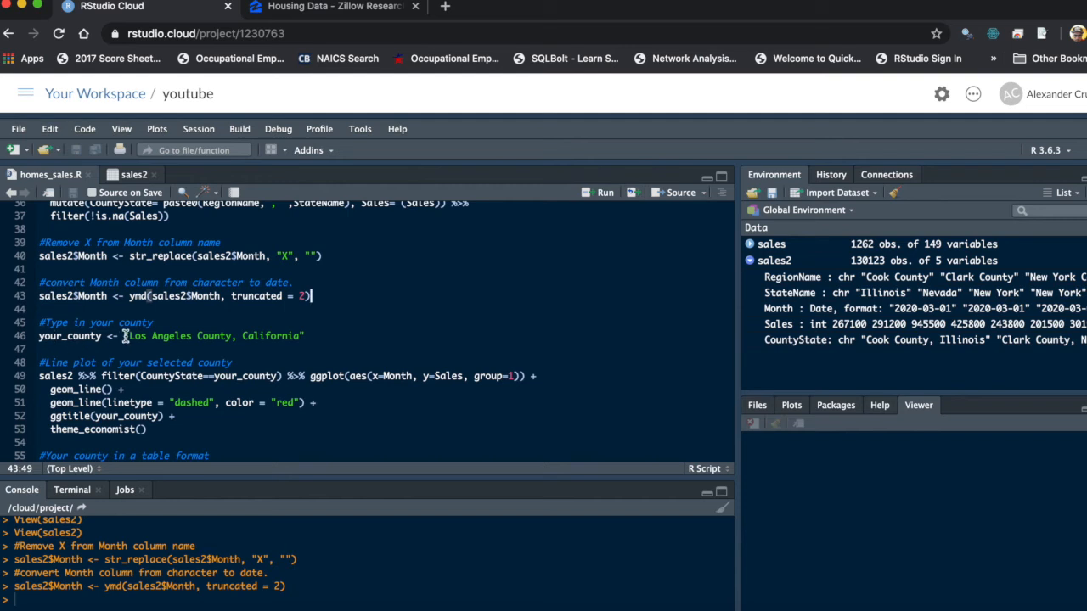
mouse_move(292, 326)
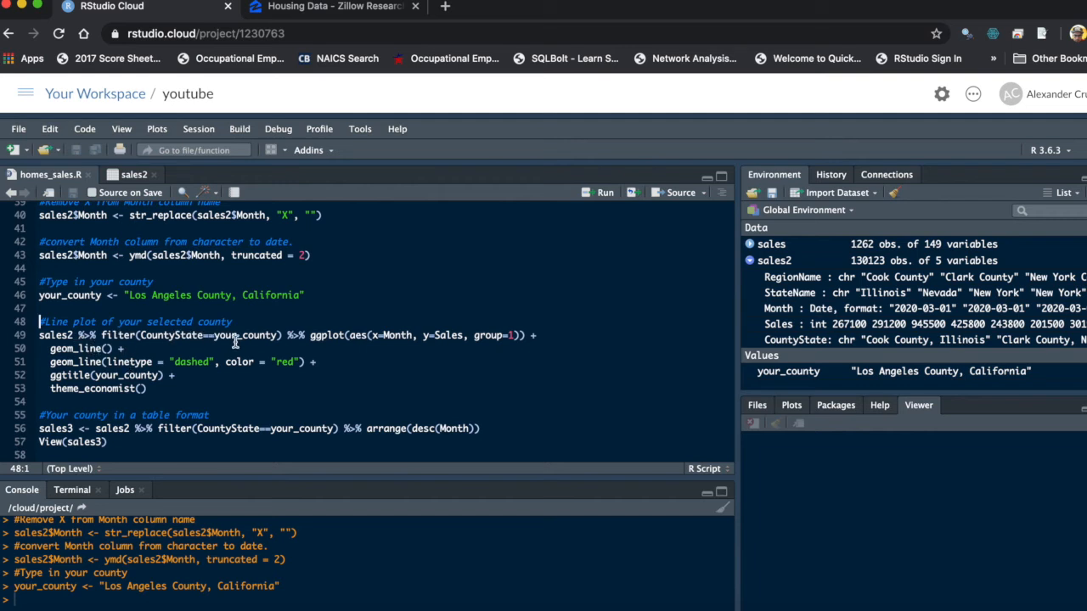
mouse_move(338, 336)
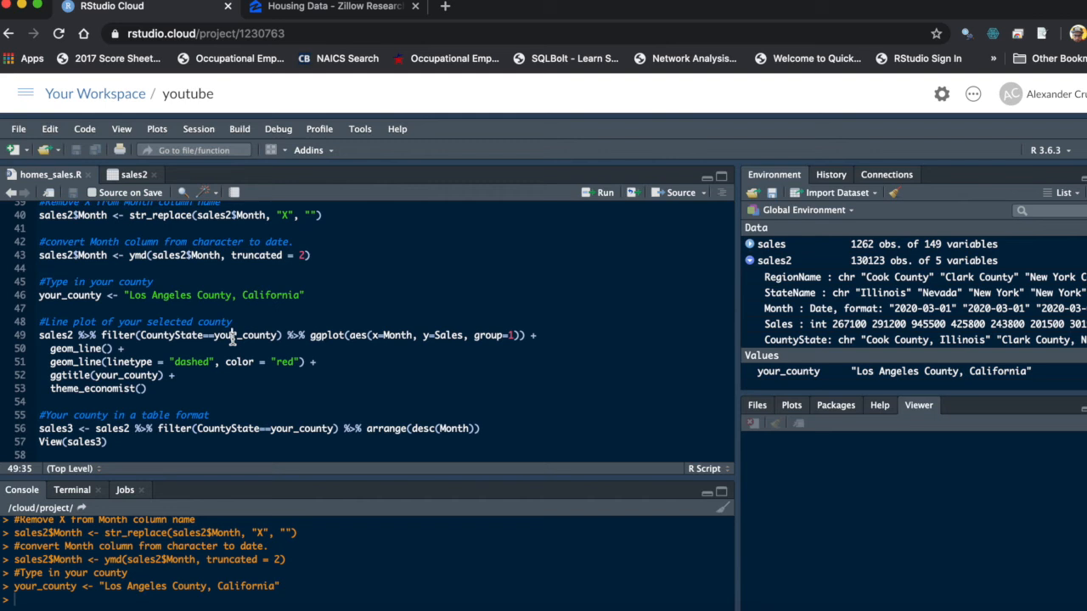
Assign your_county as "Los Angeles County, California" and render its dashed-red sales line plot
click(605, 194)
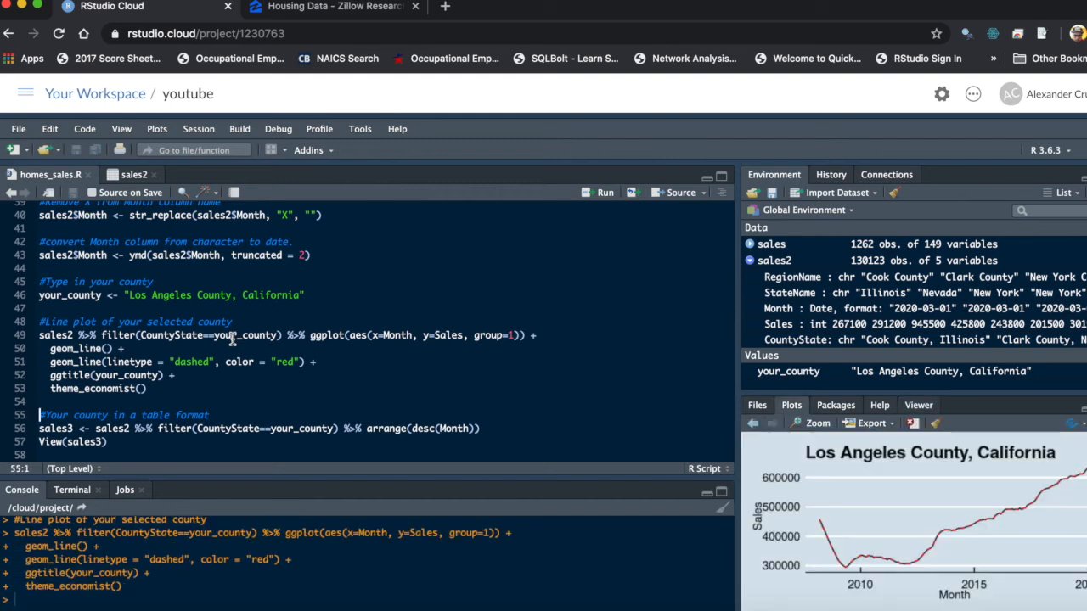
mouse_move(819, 423)
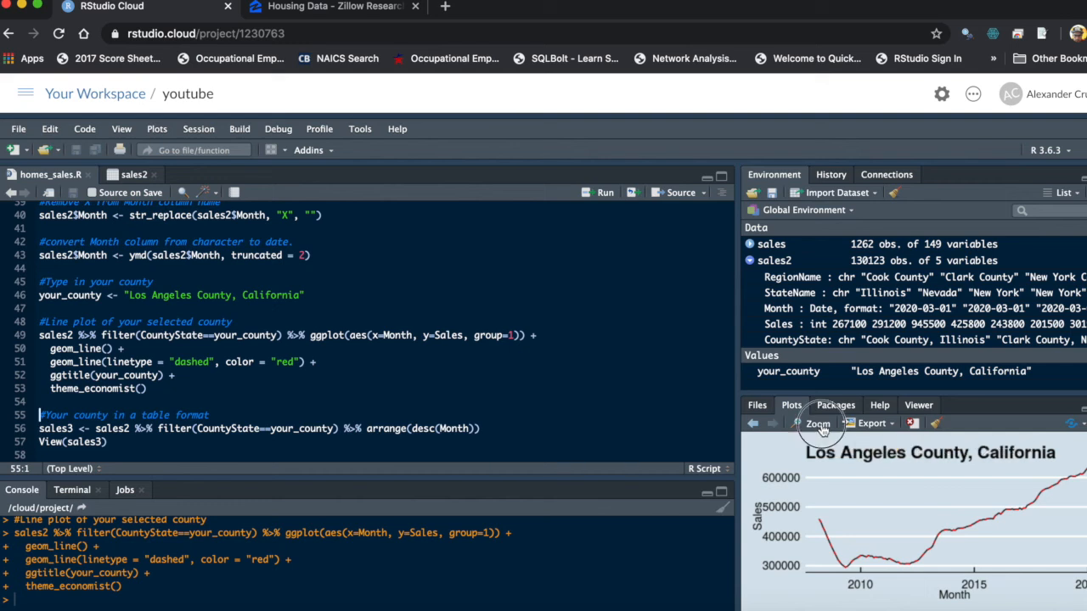
Zoom the Los Angeles County sales plot into its own larger window
click(817, 424)
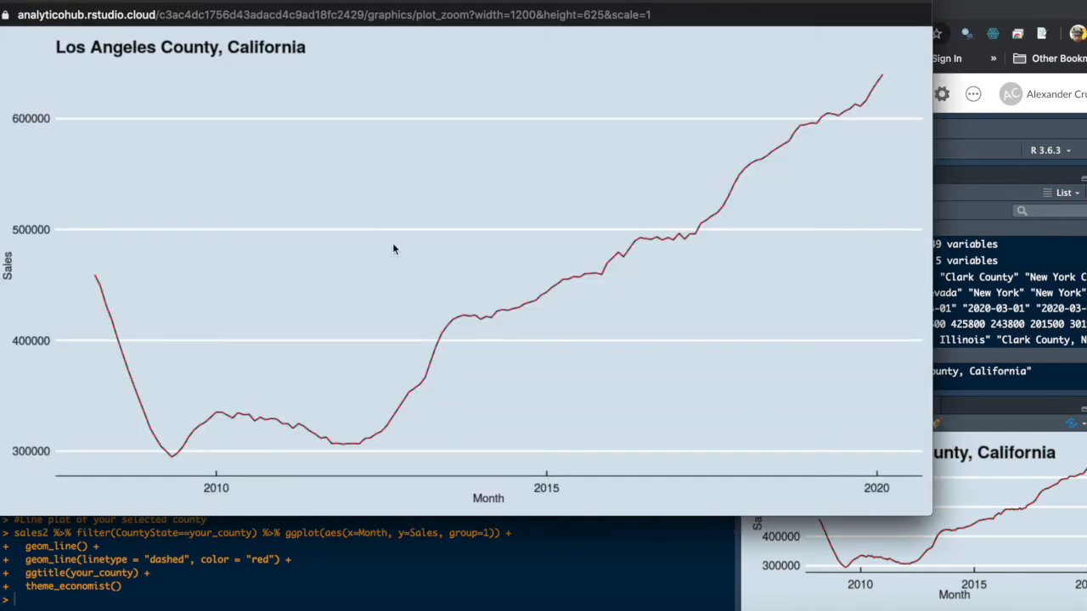
mouse_move(187, 458)
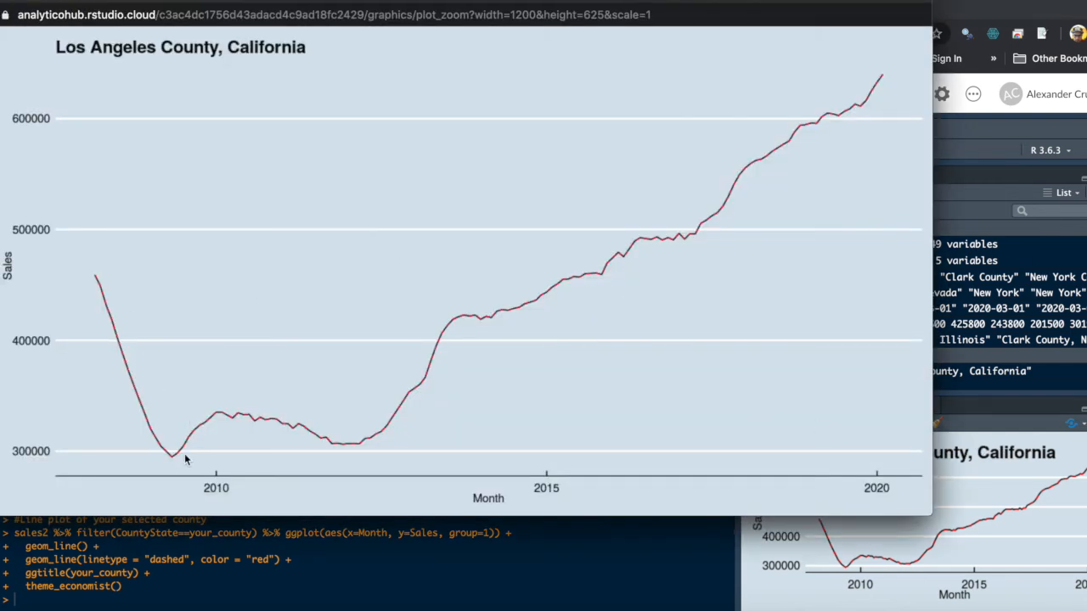
mouse_move(191, 452)
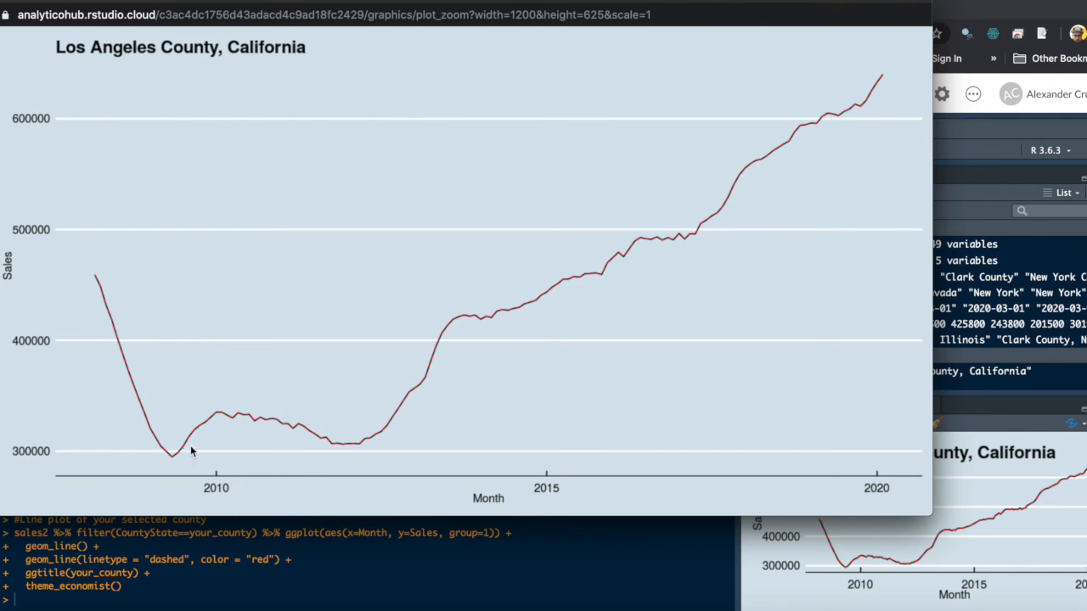
mouse_move(364, 457)
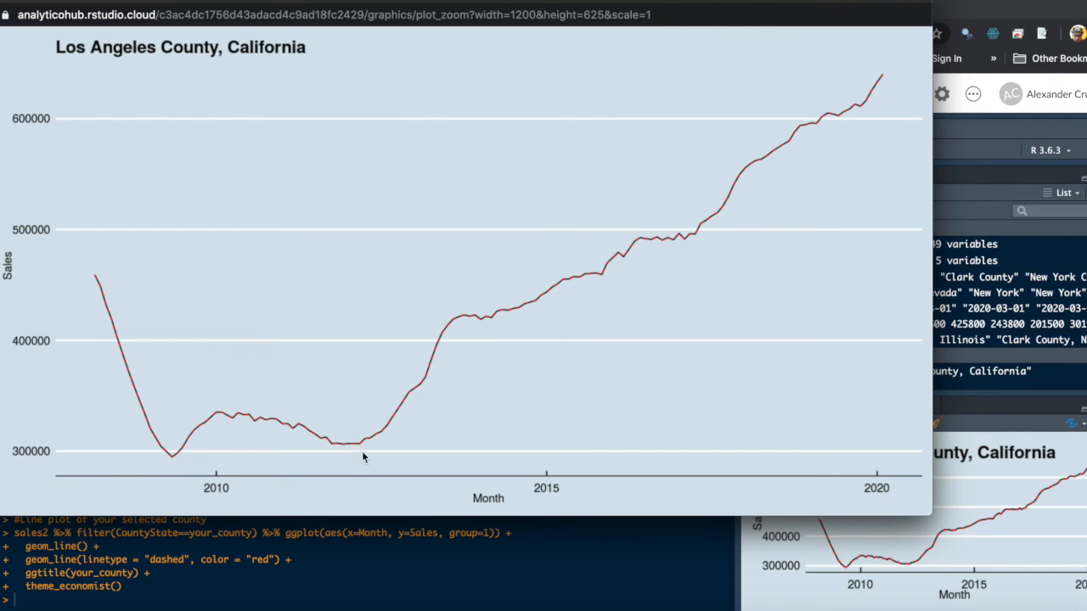
mouse_move(850, 135)
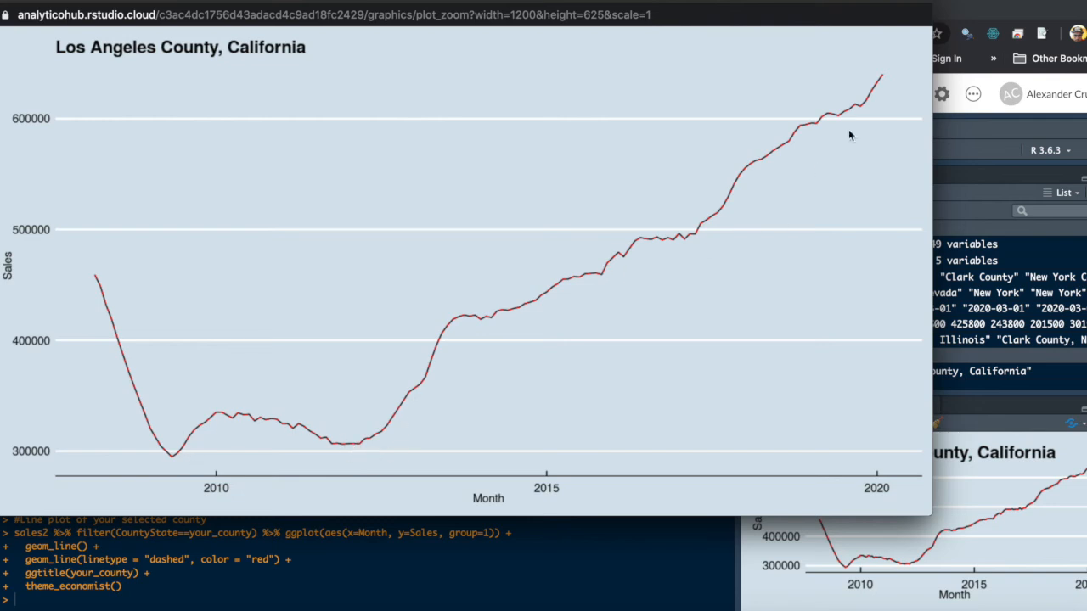
mouse_move(831, 10)
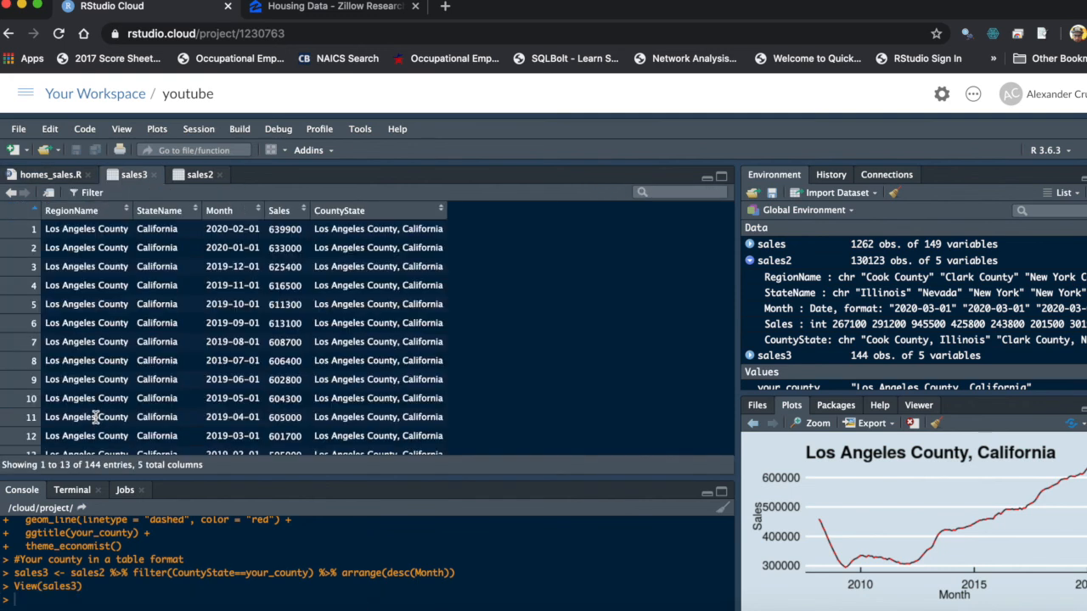
mouse_move(272, 248)
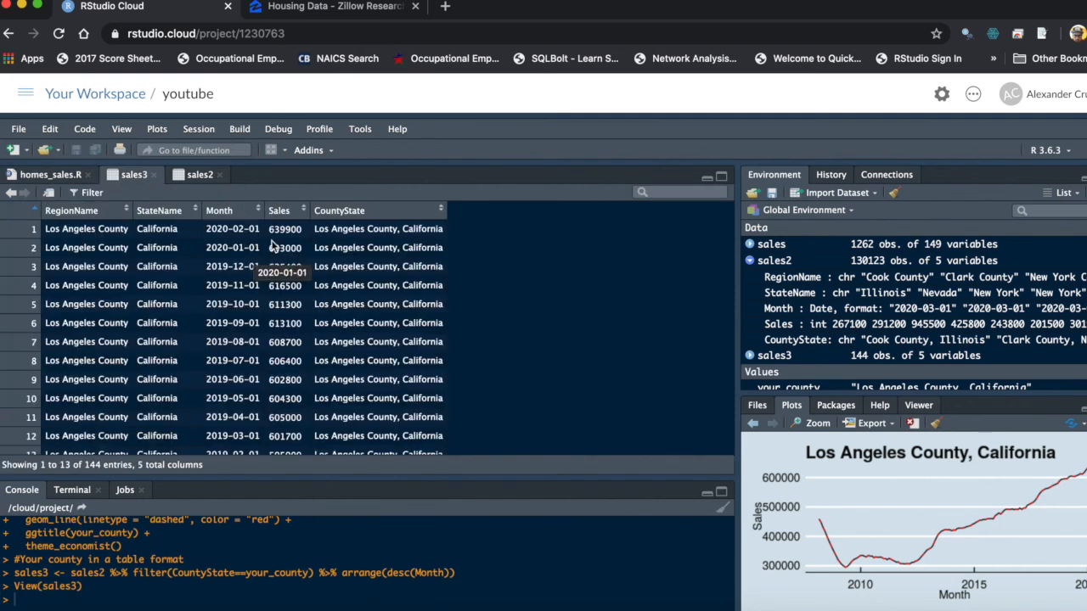
mouse_move(278, 244)
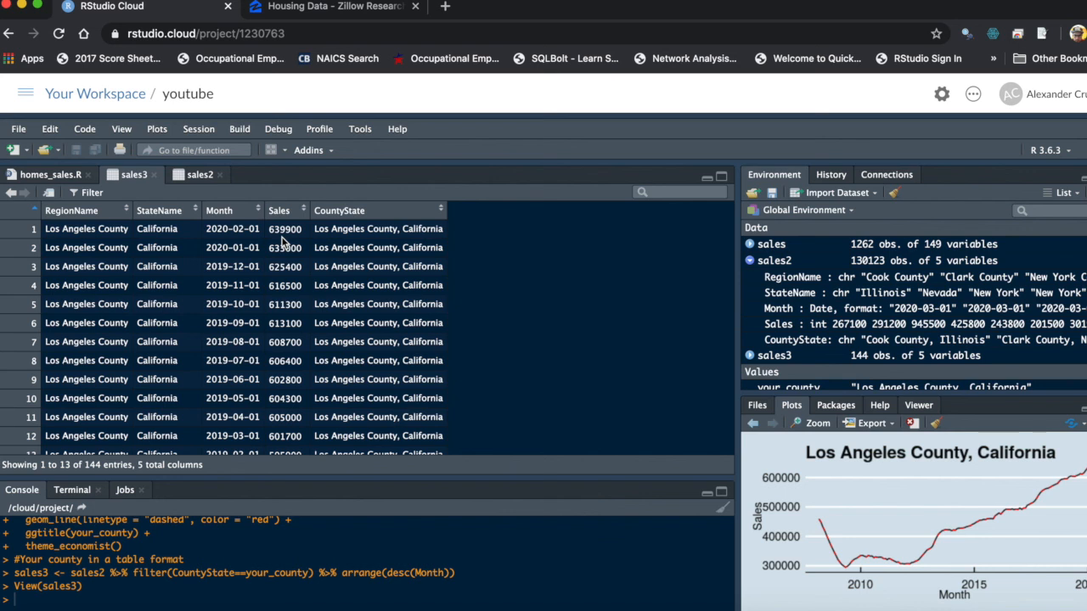
mouse_move(496, 350)
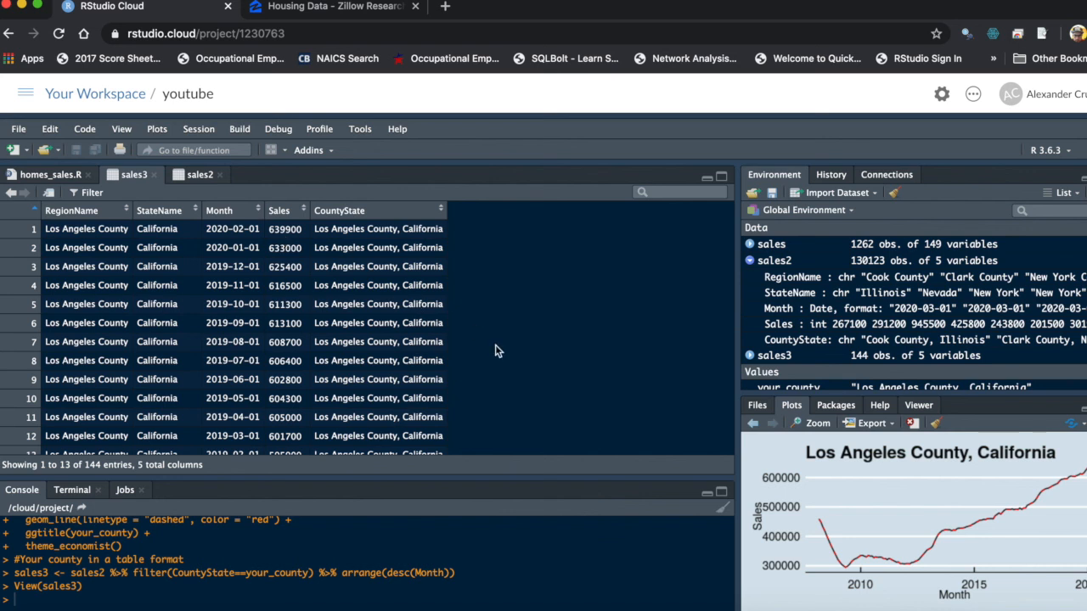
Create and view sales3, 144 Los Angeles County rows newest first, then close the sales2 viewer
scroll(down, 3)
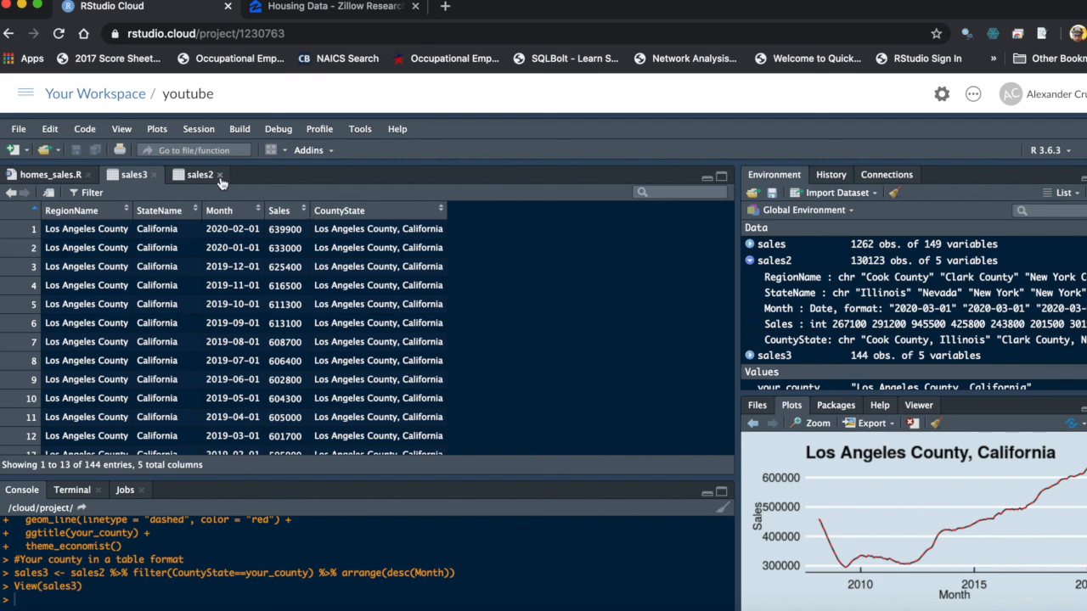
click(219, 173)
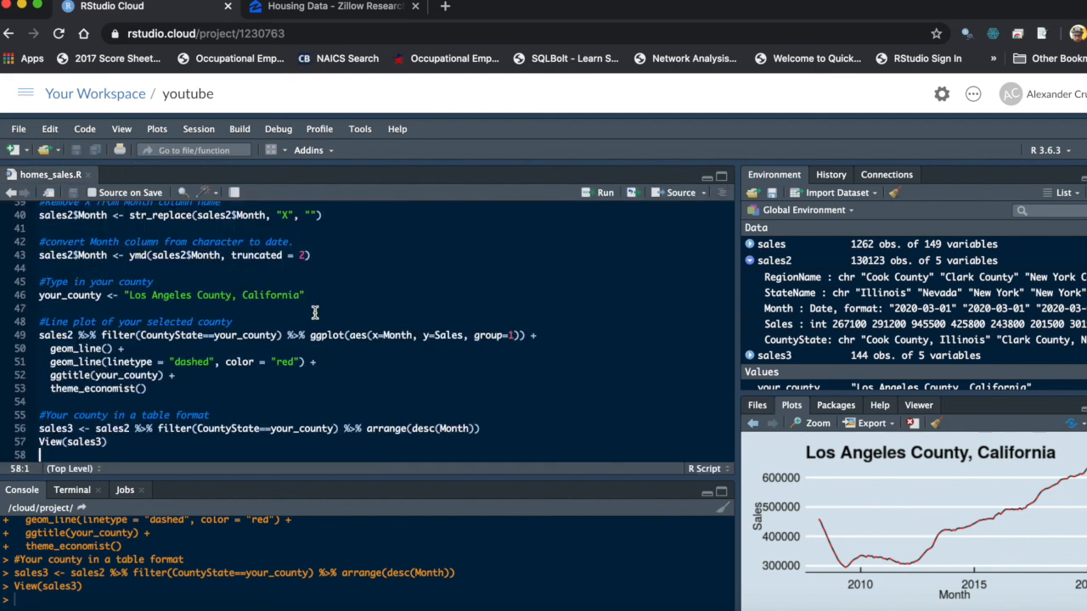
mouse_move(411, 278)
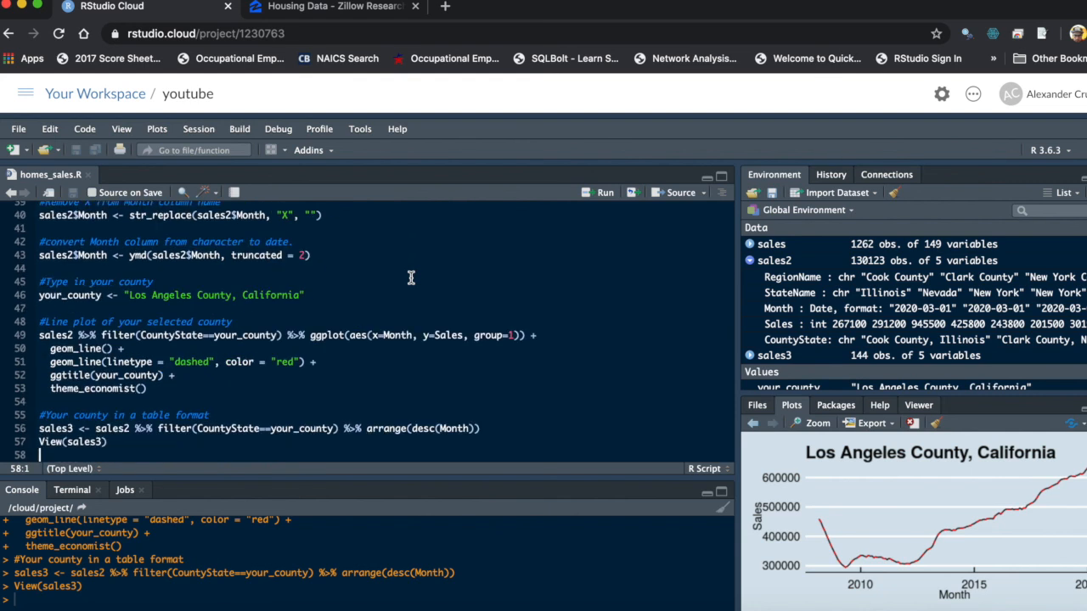
scroll(up, 3)
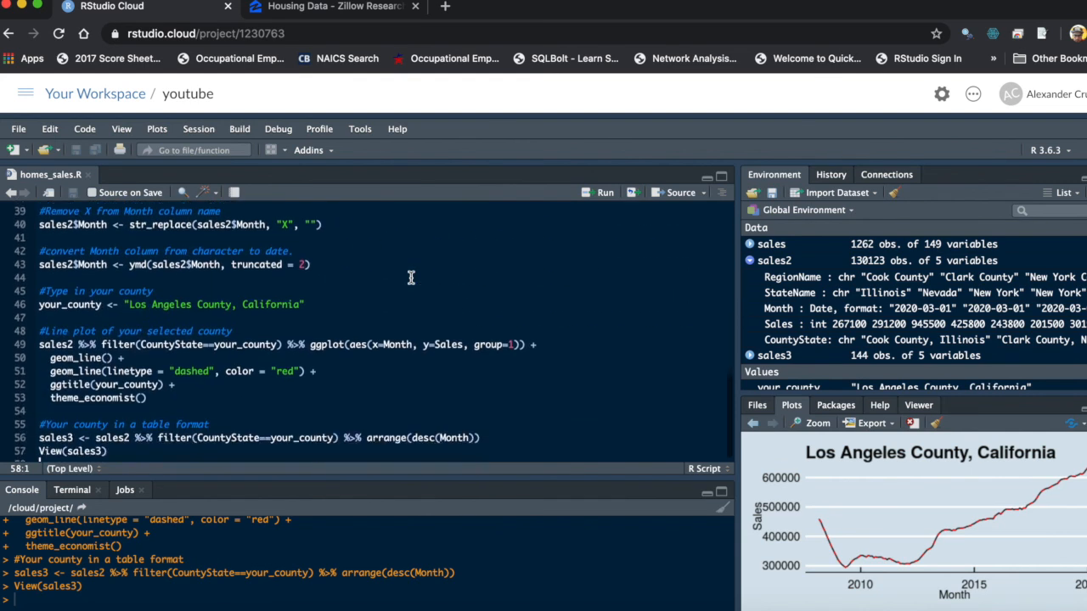